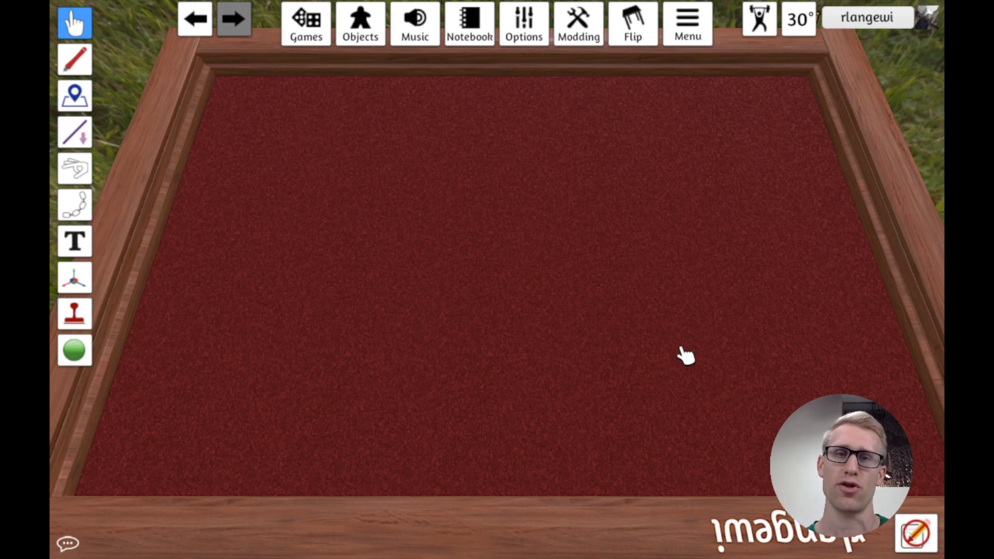
mouse_move(406, 206)
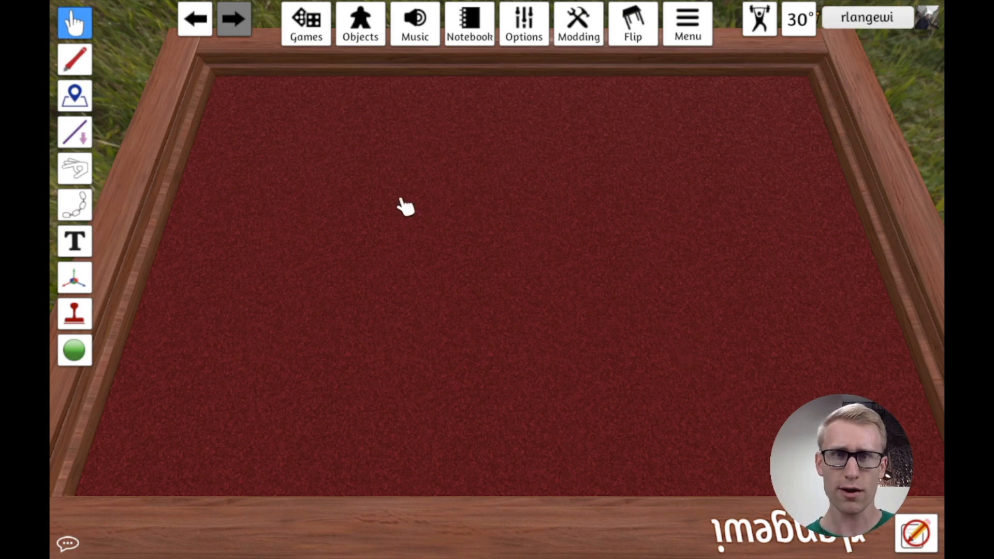
mouse_move(428, 194)
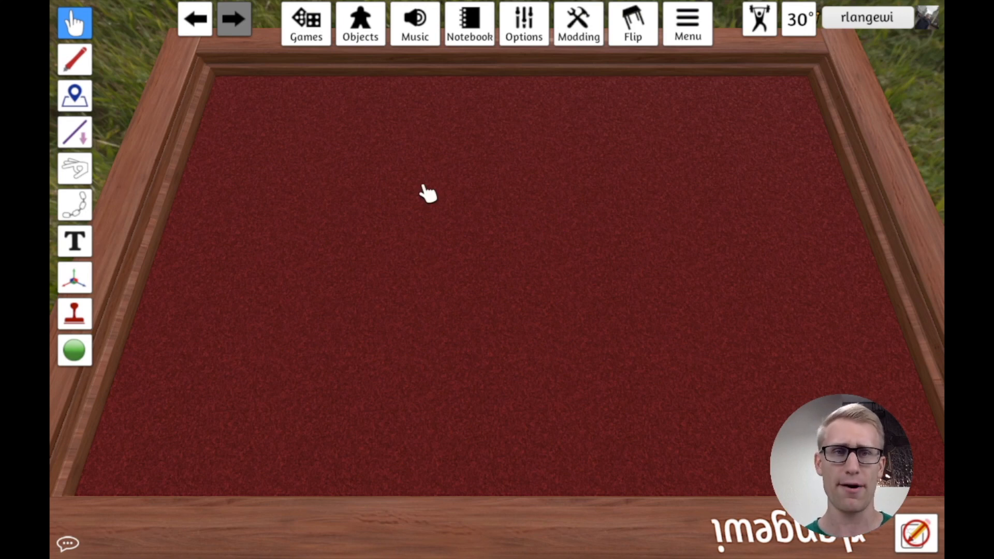
mouse_move(573, 98)
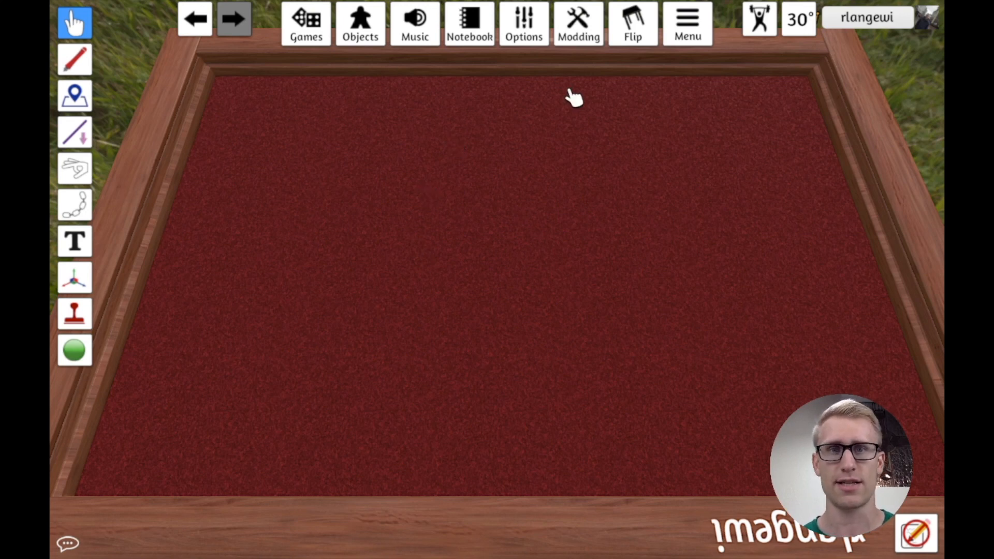
mouse_move(523, 164)
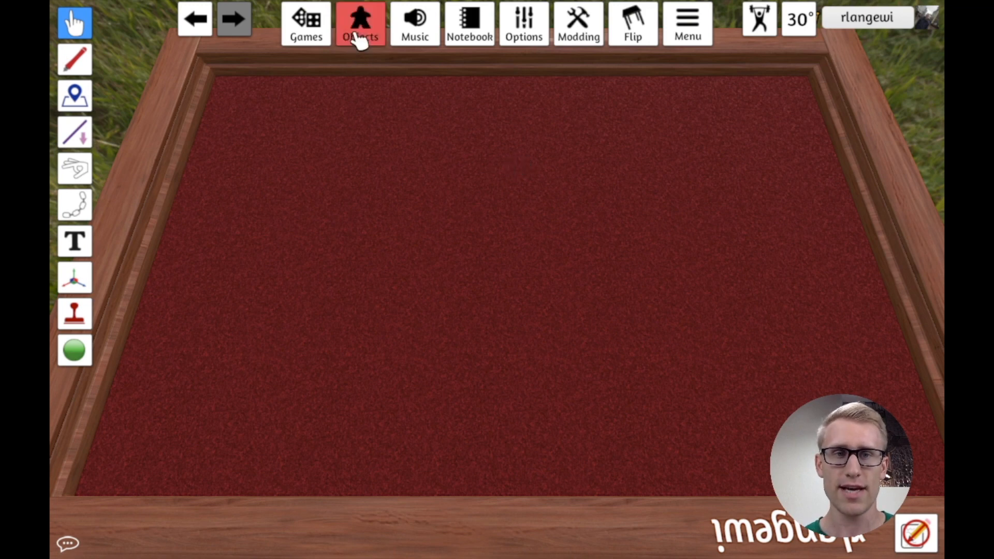
Spawn a Red Square, Blue Rectangle and Green Triangle from the Blocks collection onto the table.
left_click(360, 24)
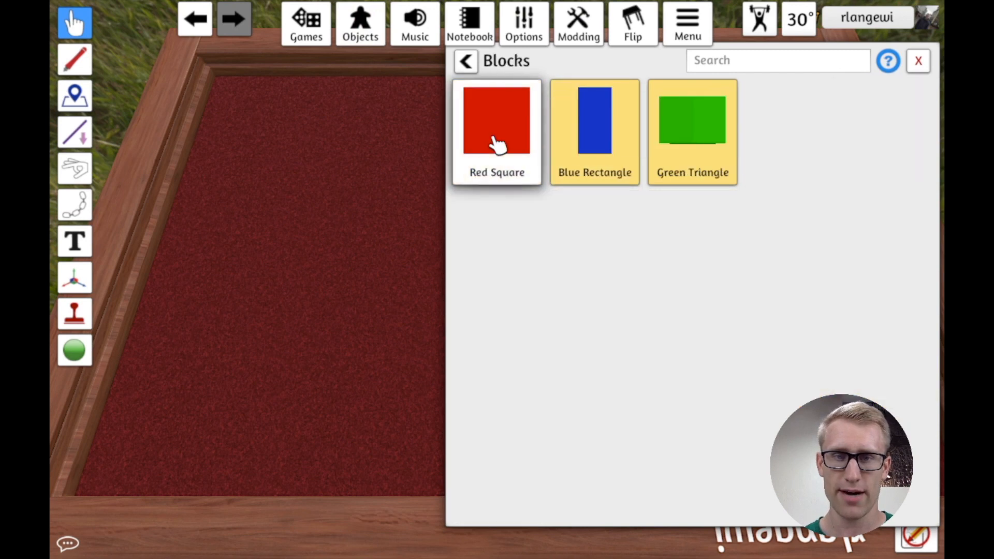
left_click(497, 120)
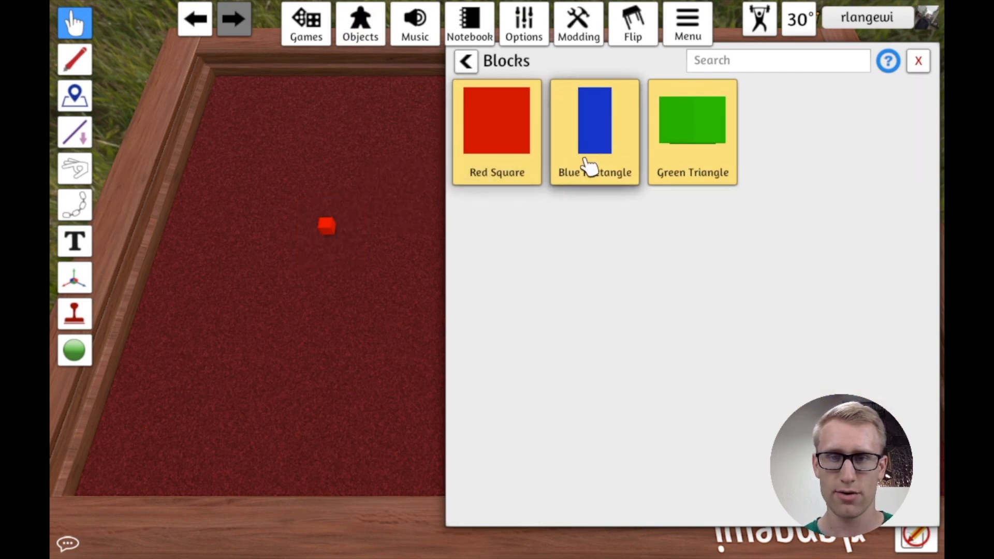
left_click(595, 121)
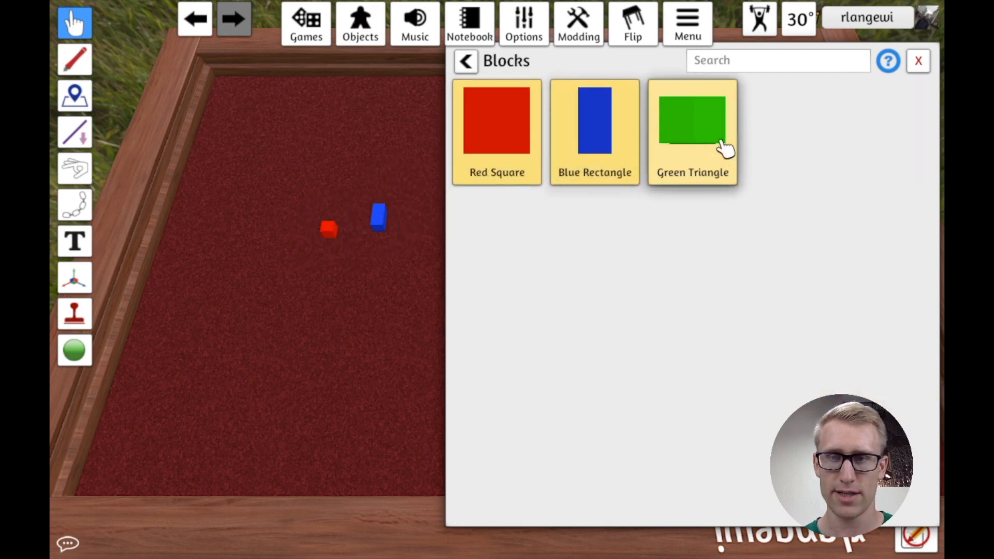
left_click(693, 119)
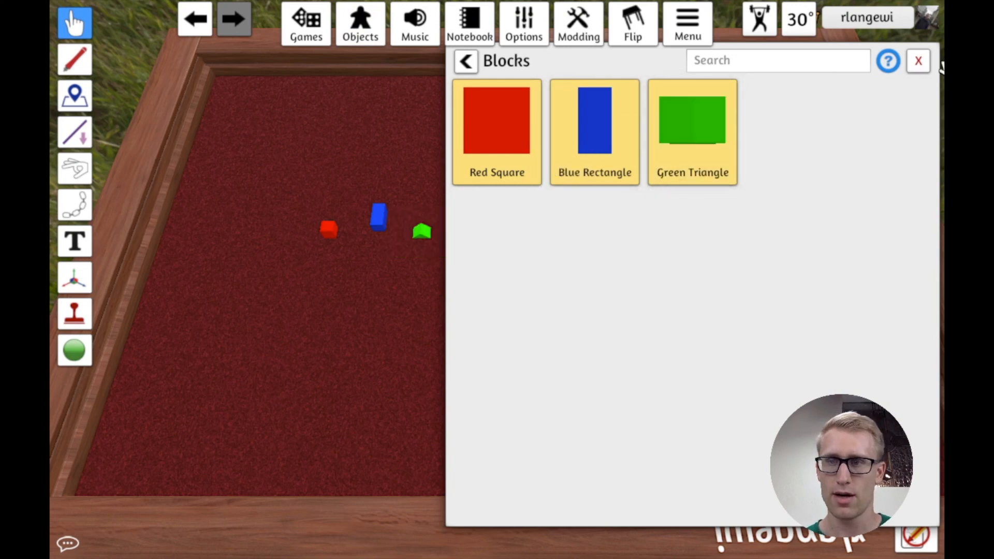
left_click(917, 60)
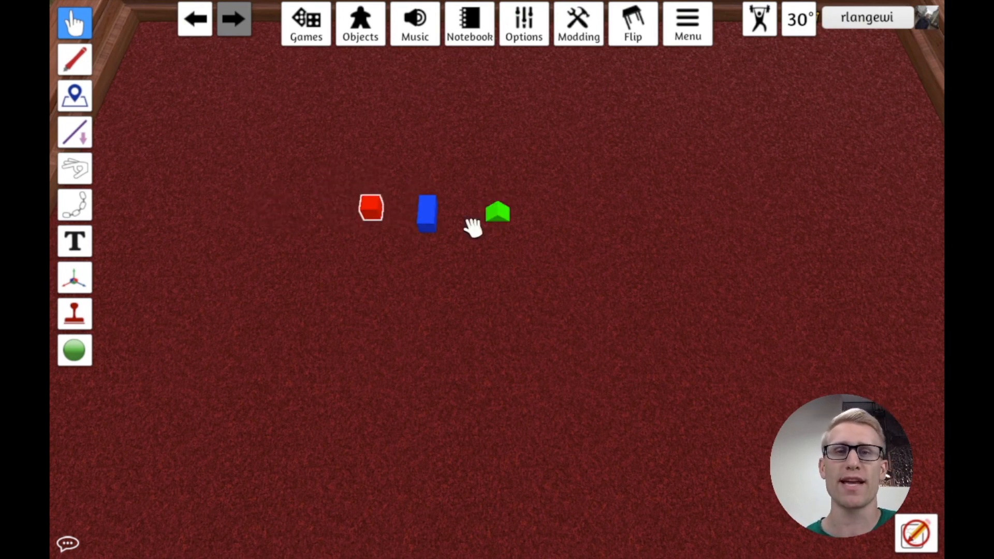
mouse_move(557, 279)
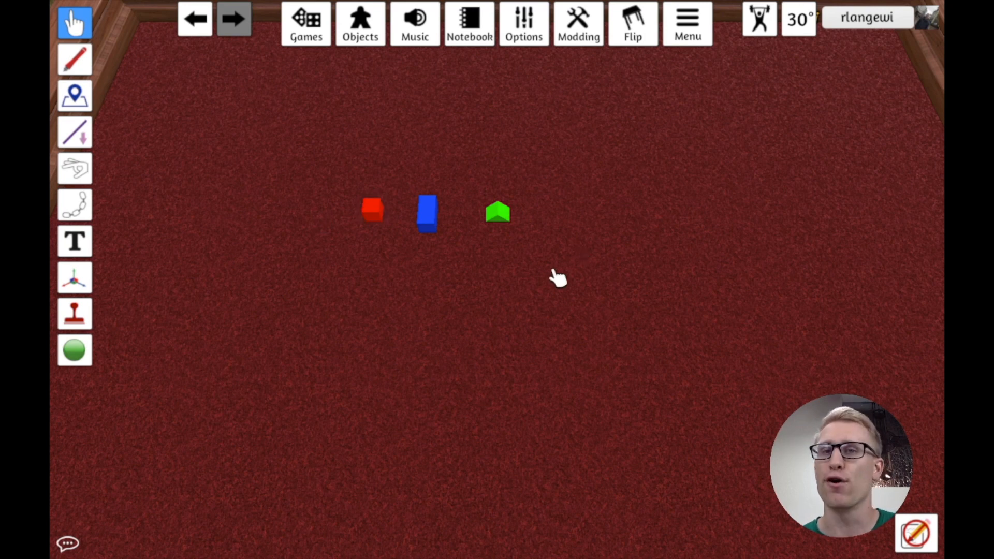
mouse_move(364, 281)
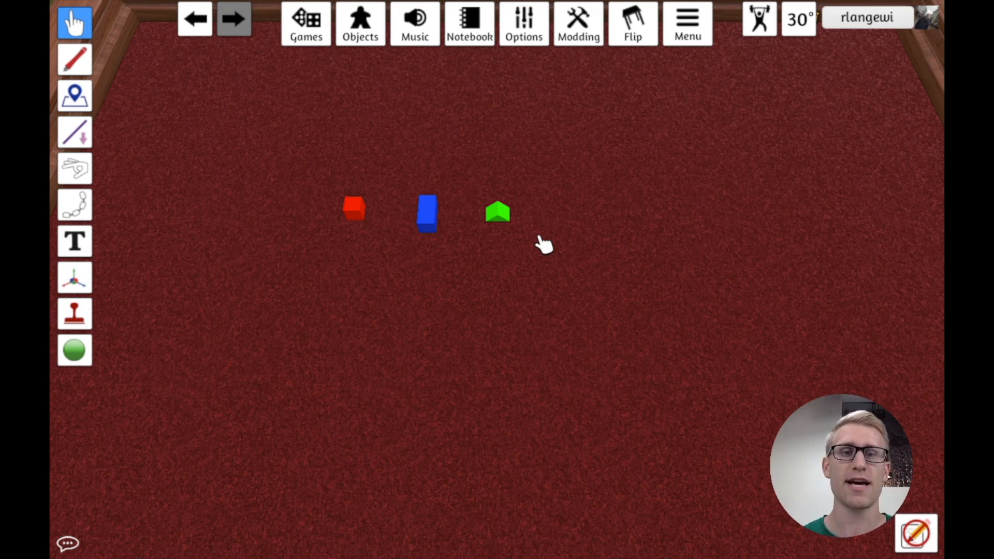
mouse_move(634, 228)
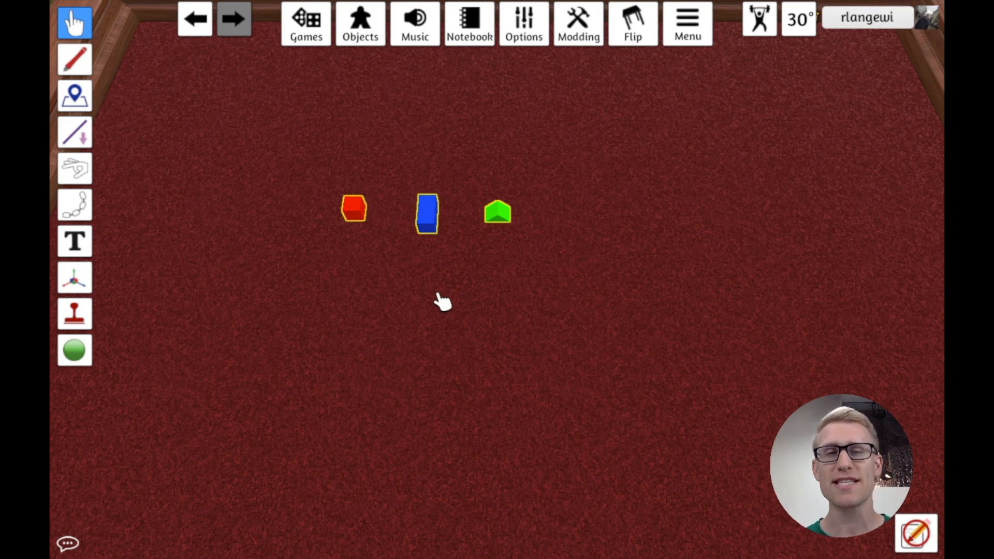
mouse_move(376, 292)
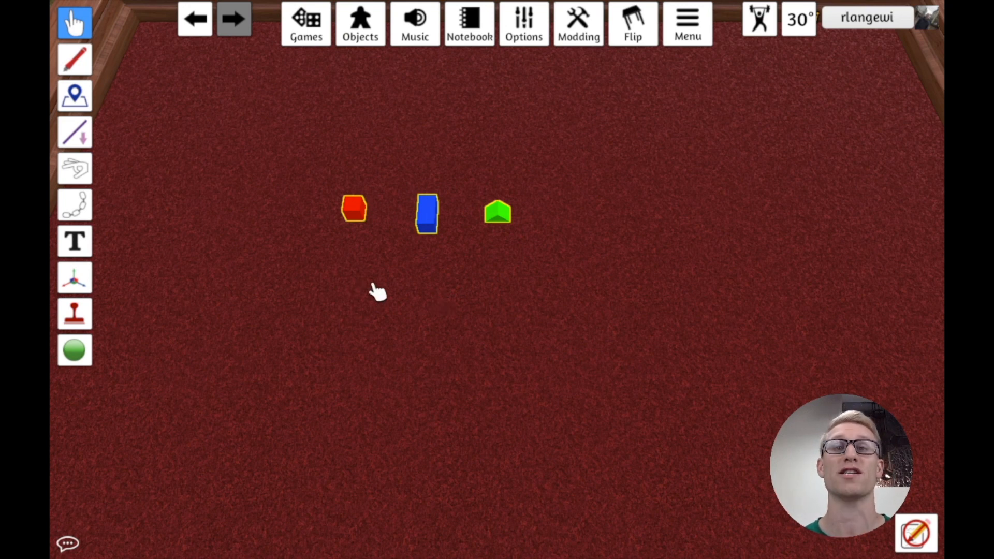
mouse_move(498, 212)
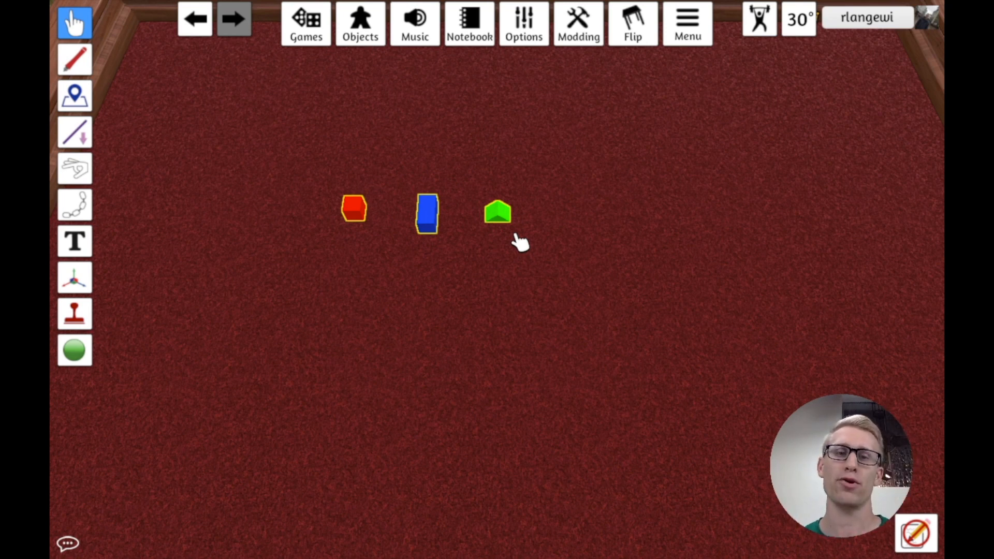
mouse_move(888, 168)
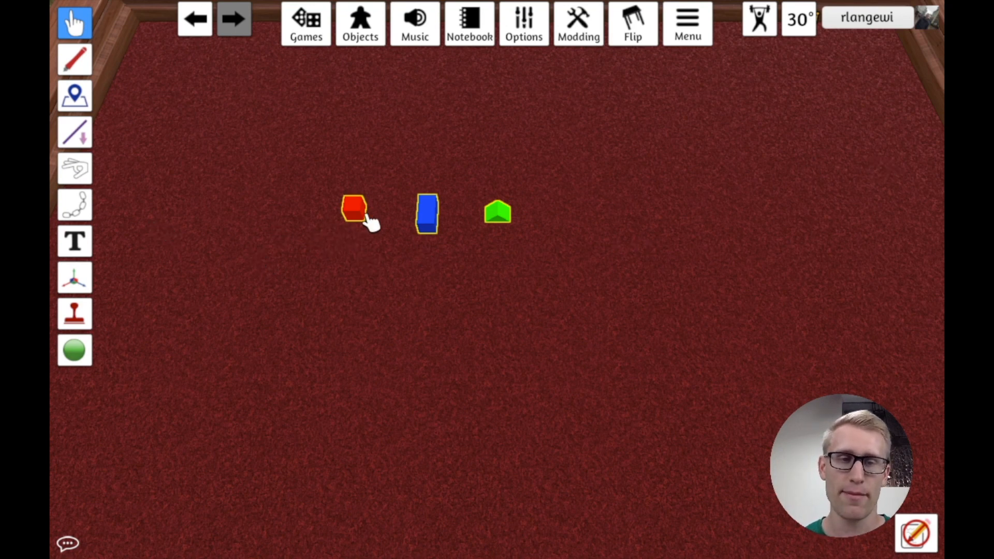
Group the three selected blocks via the red block's context menu into one multi-state object.
right_click(354, 211)
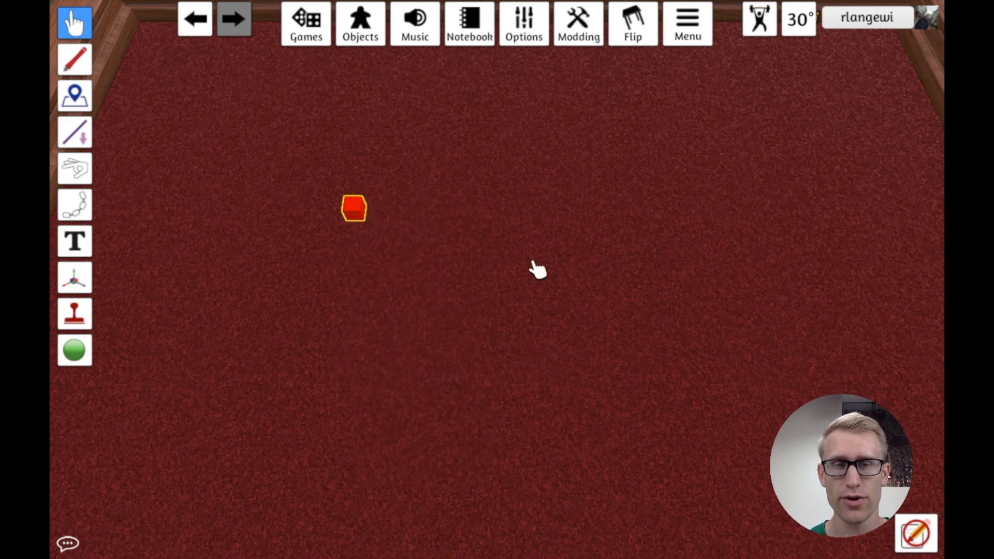
mouse_move(347, 240)
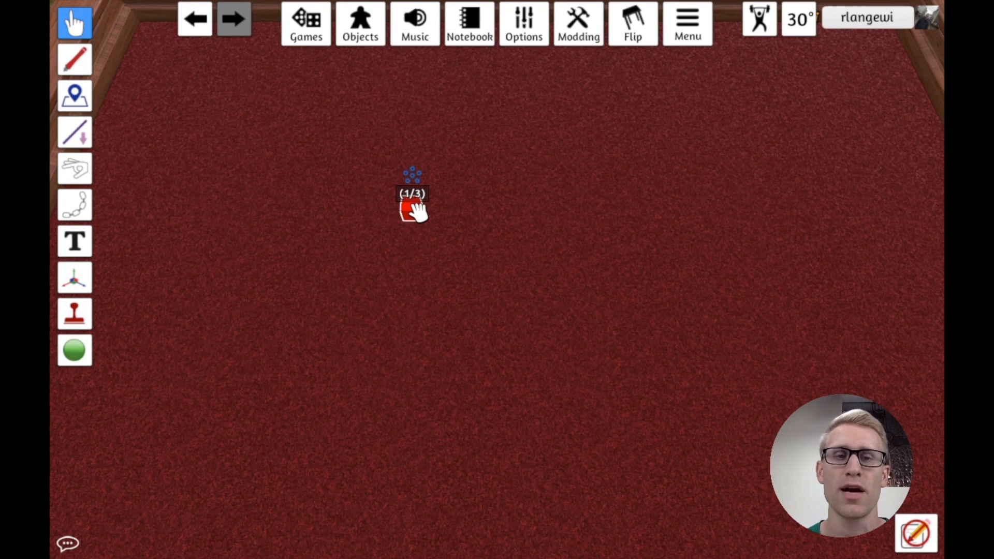
Cycle the combined block through its blue second and green third states and back.
right_click(412, 203)
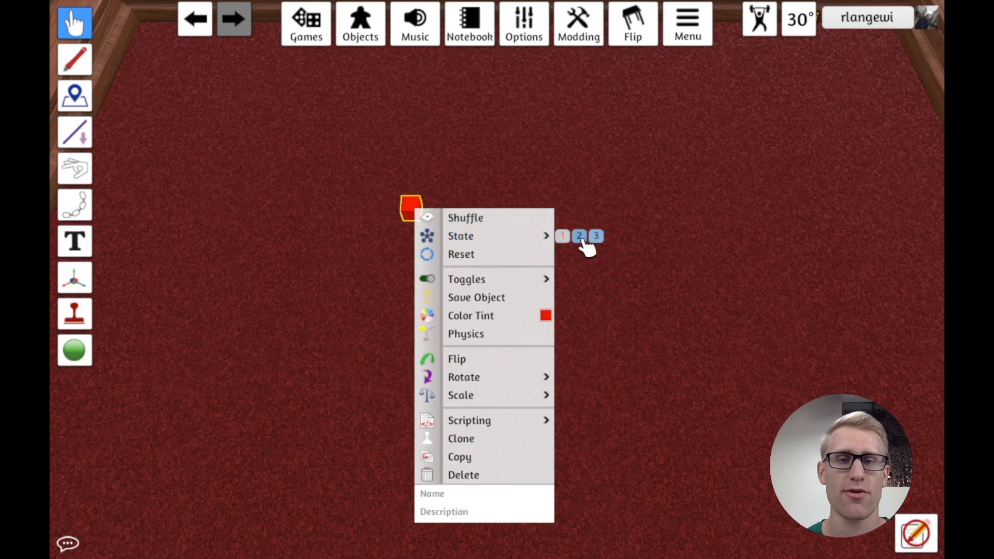
left_click(578, 236)
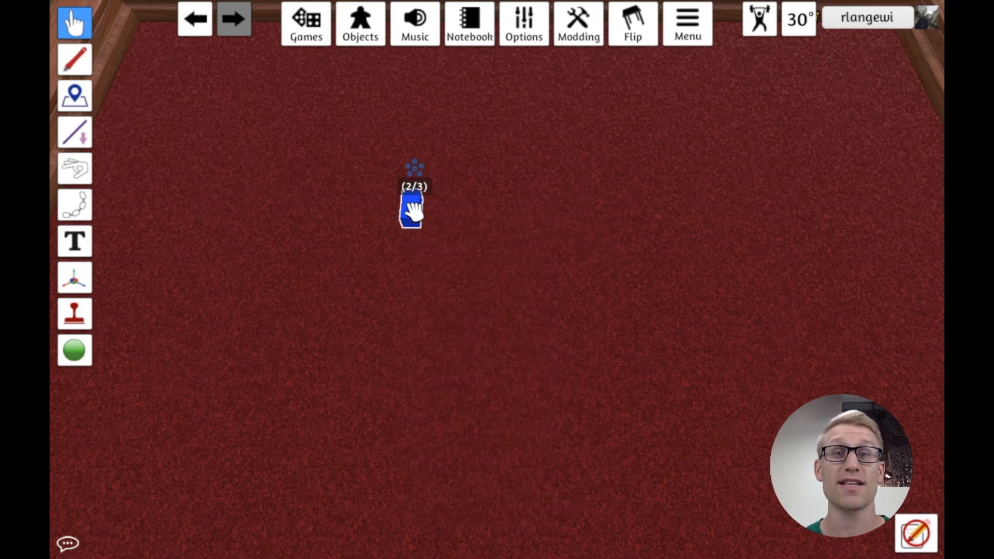
right_click(411, 206)
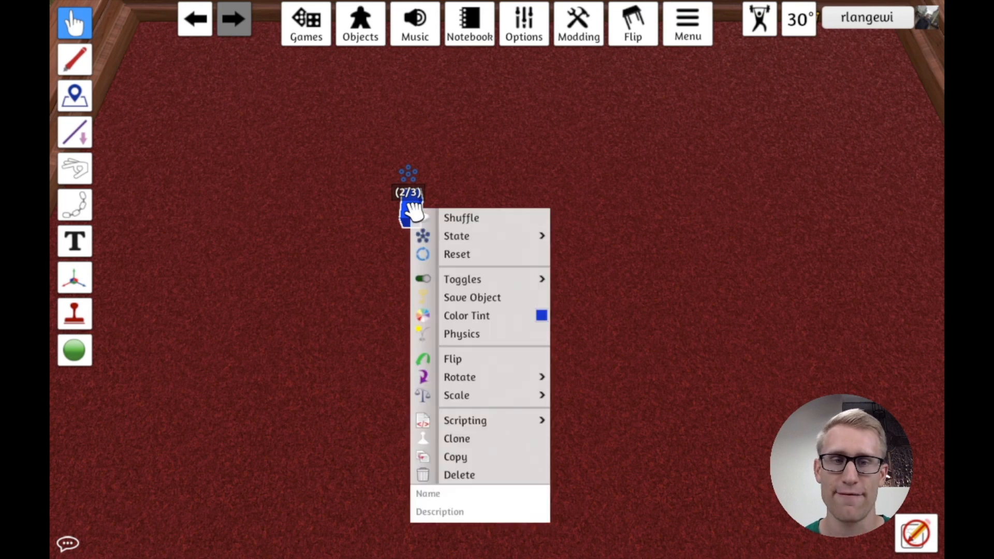
left_click(456, 236)
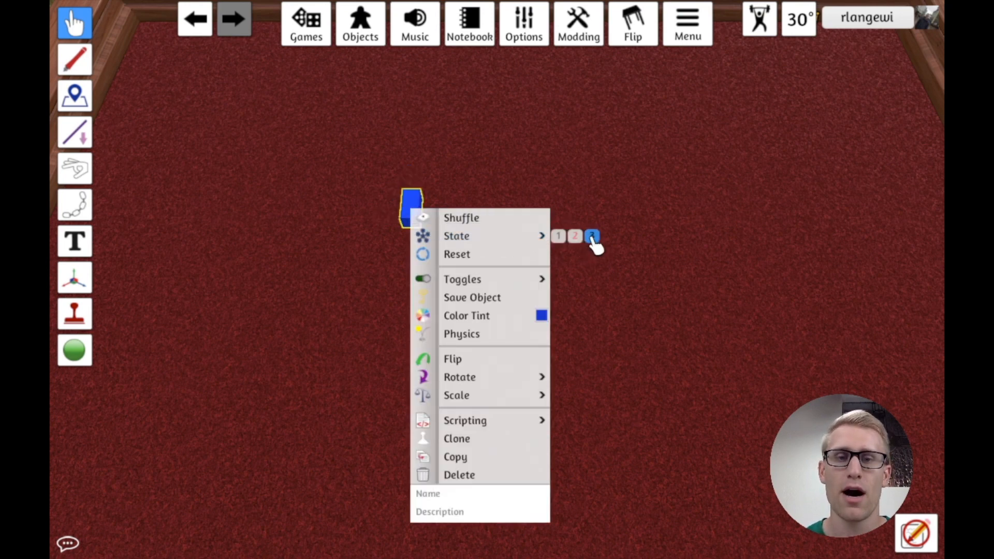
left_click(591, 236)
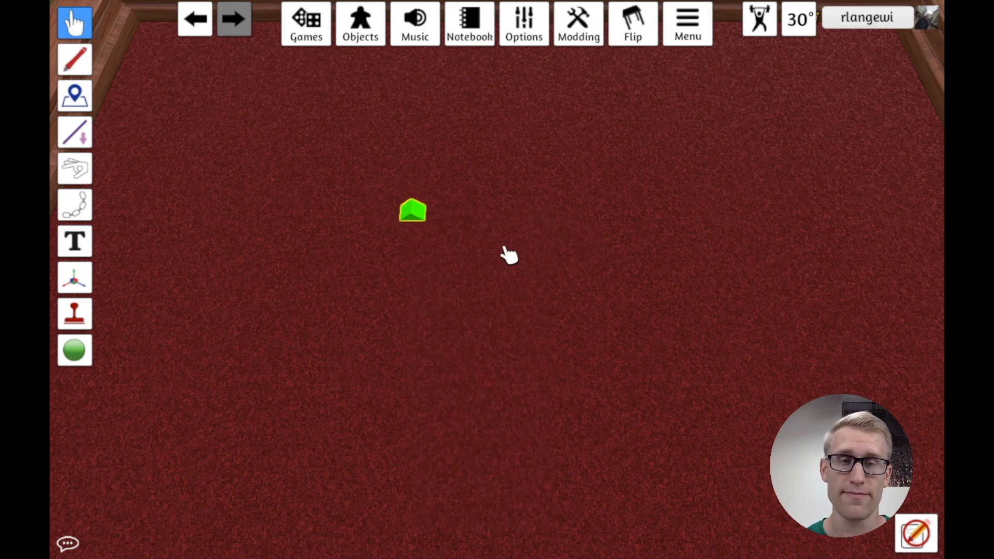
right_click(413, 211)
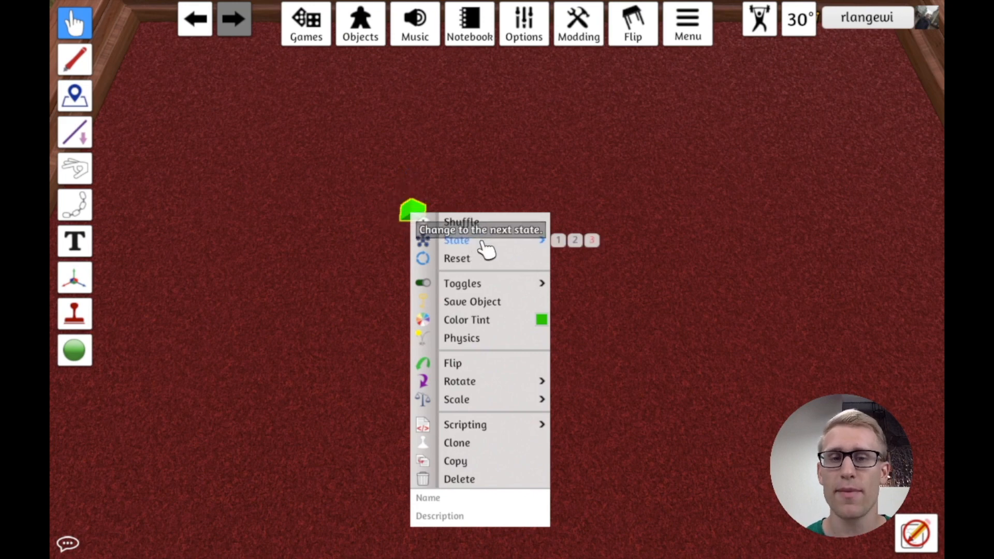
mouse_move(504, 187)
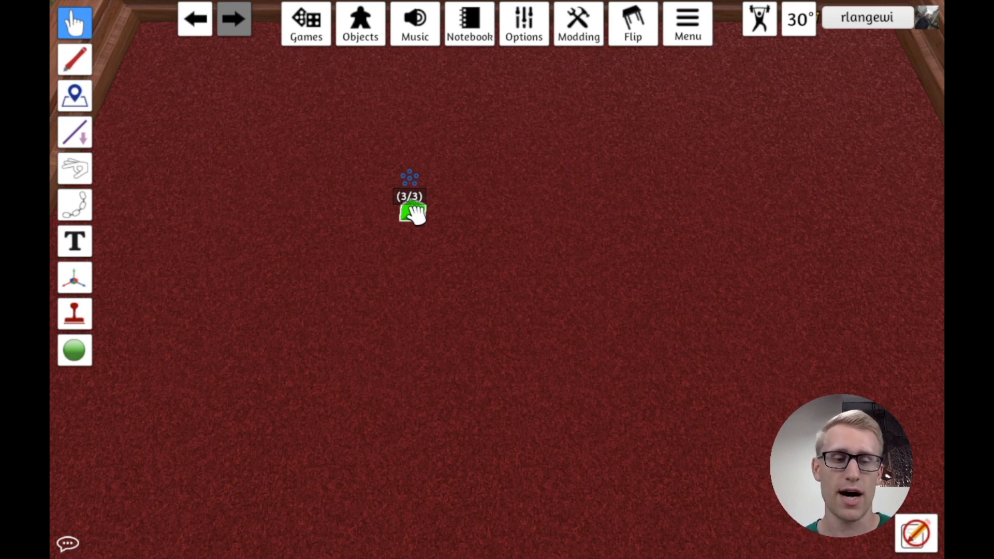
left_click(409, 203)
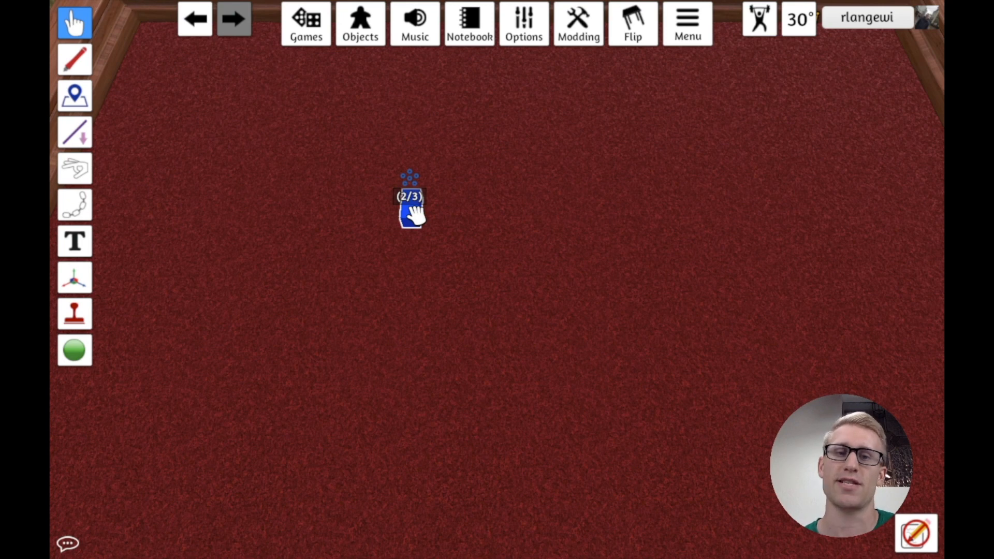
left_click(409, 203)
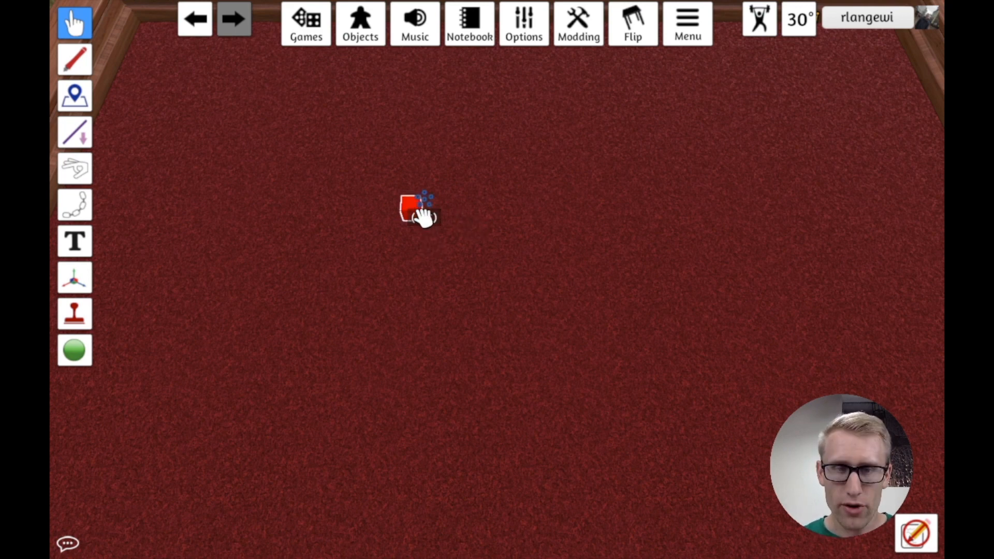
Set the combined block to state 3 from its State submenu.
right_click(416, 206)
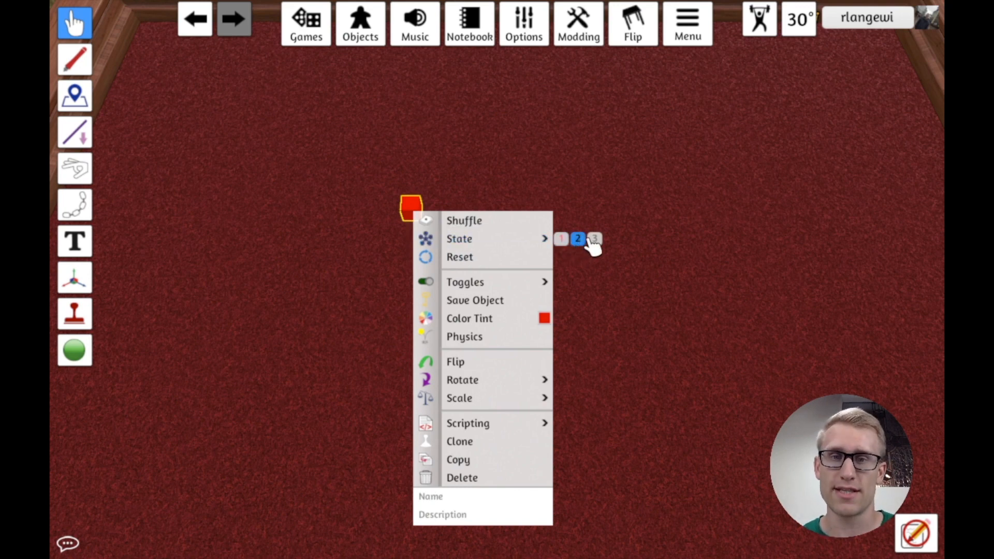
left_click(594, 239)
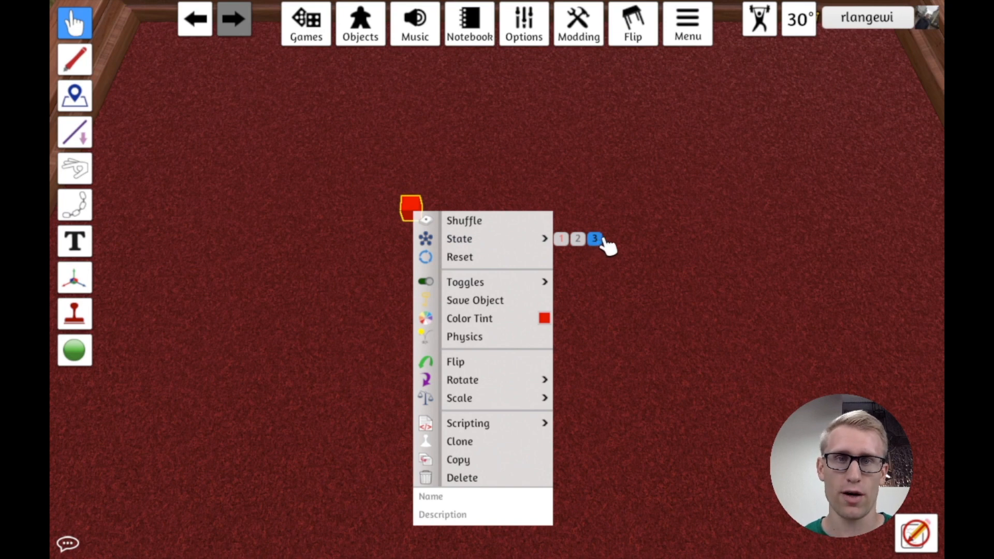
mouse_move(580, 242)
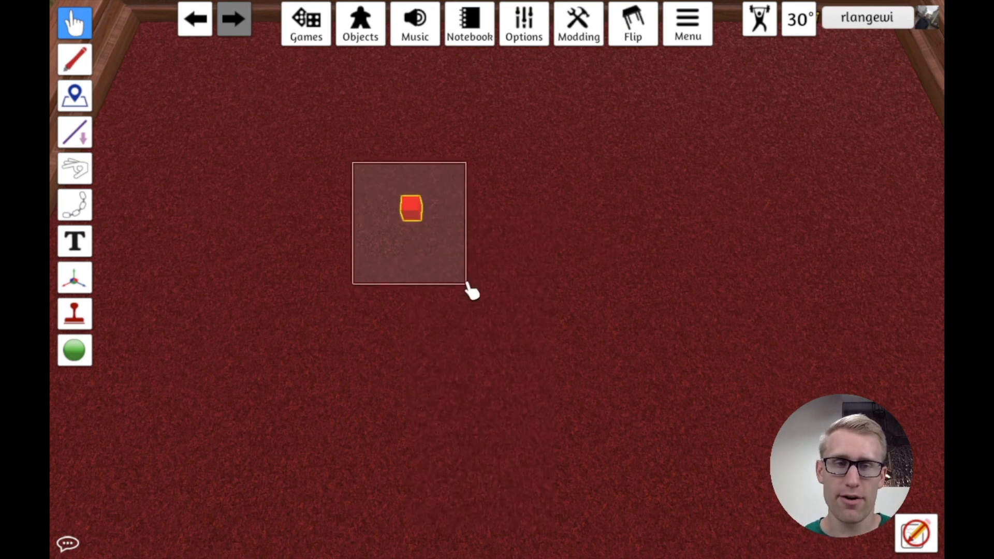
Spawn fresh Red Square, Blue Rectangle and Green Triangle blocks from Components > Blocks.
left_click(360, 24)
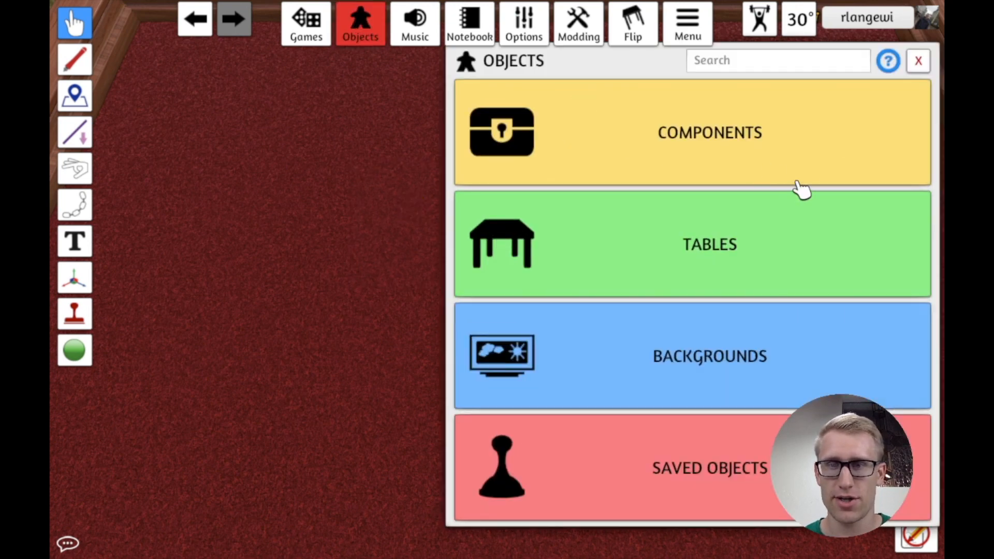
left_click(709, 131)
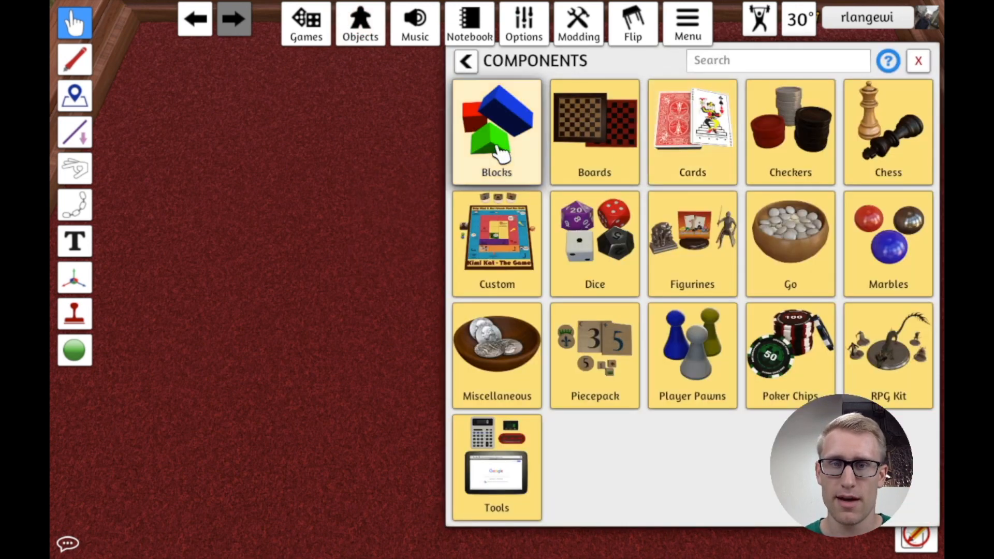
left_click(496, 131)
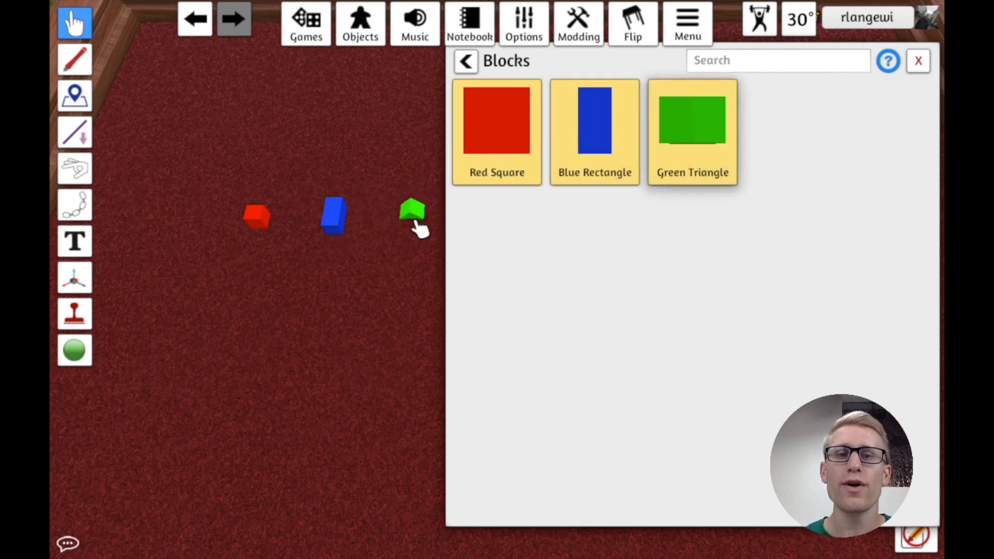
left_click(918, 60)
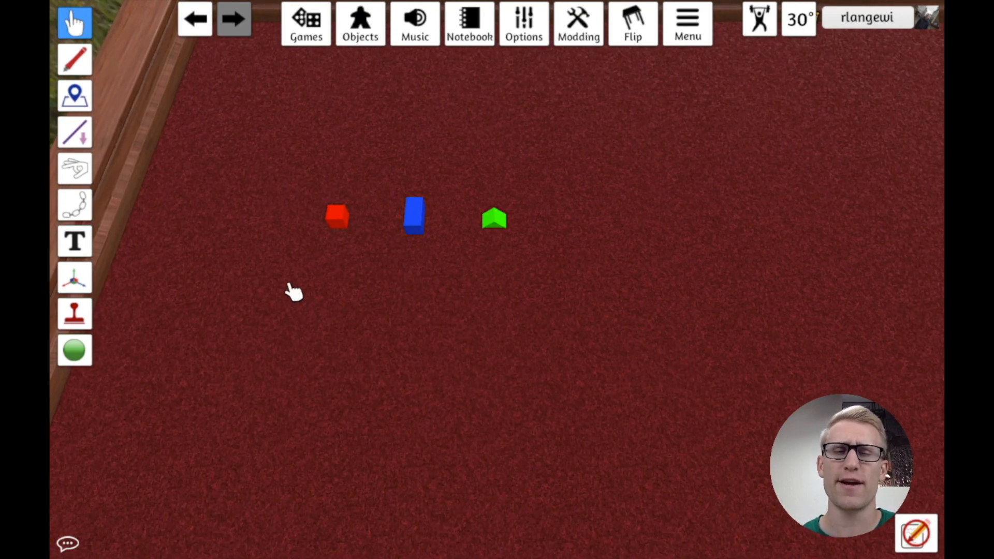
mouse_move(424, 304)
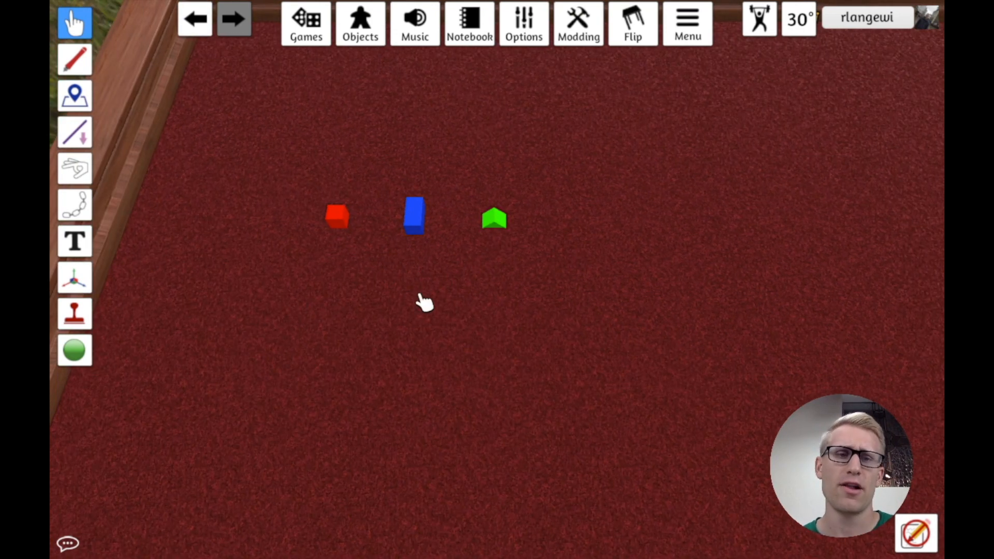
Name the red and green blocks through their context-menu Name fields.
right_click(336, 216)
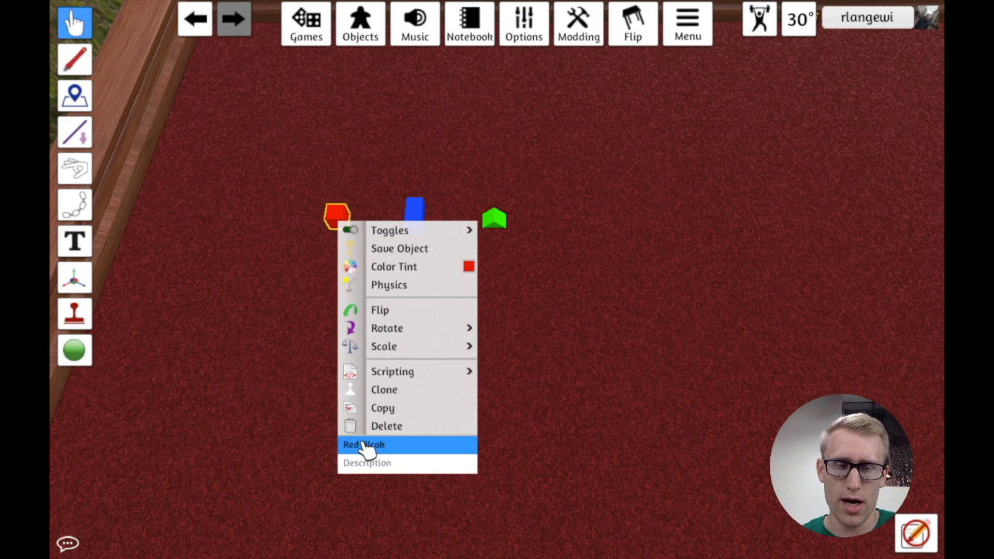
left_click(363, 444)
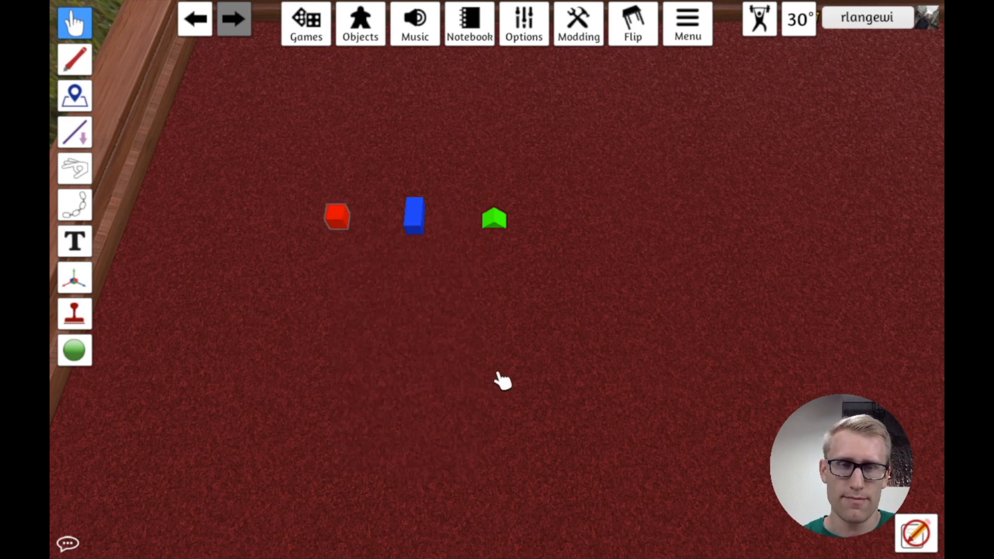
right_click(414, 215)
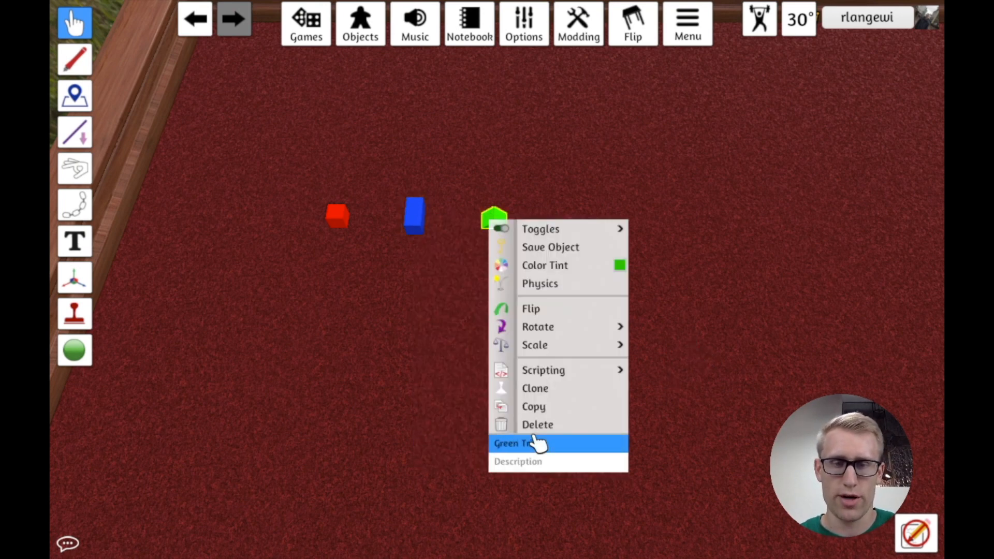
left_click(520, 444)
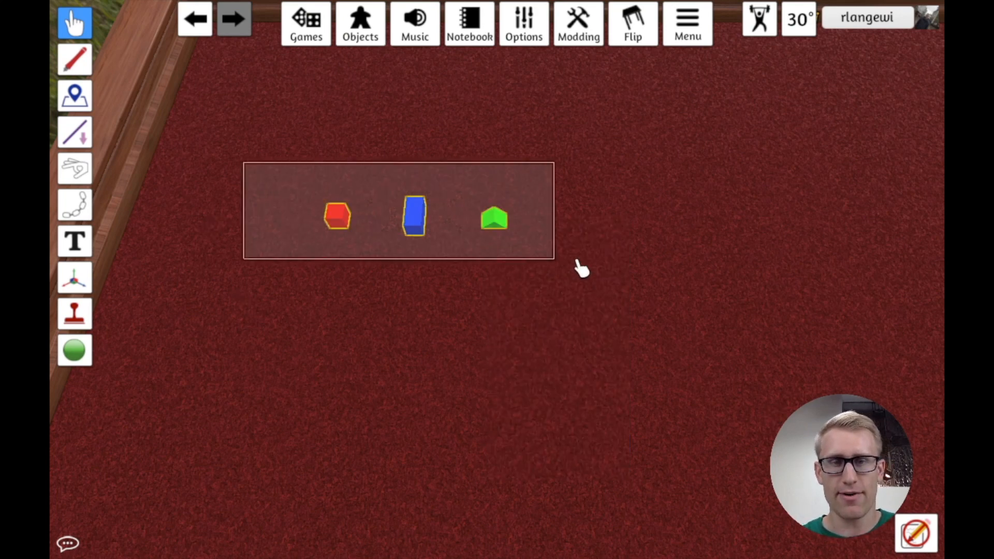
Group the three named blocks into one Red Block object and review its State list.
right_click(337, 215)
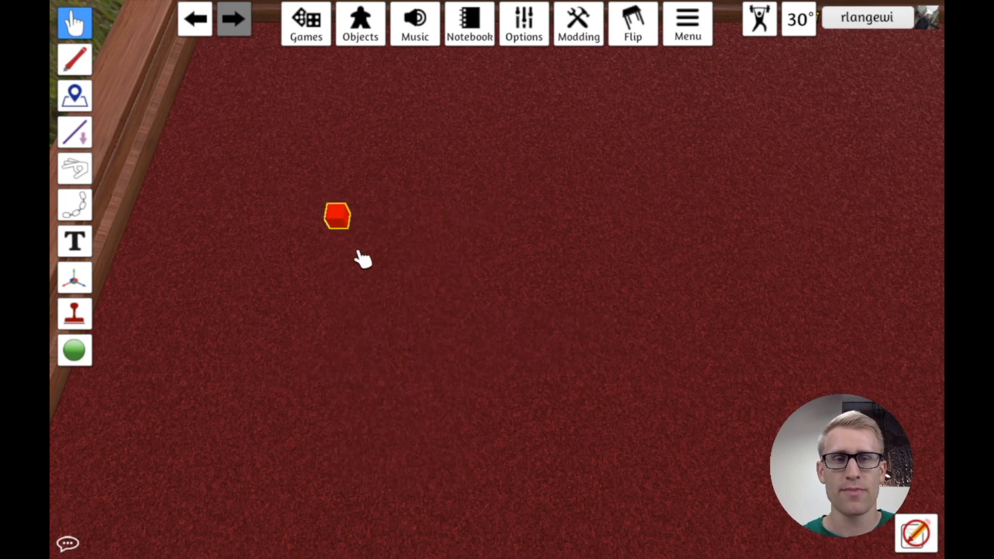
left_click(337, 215)
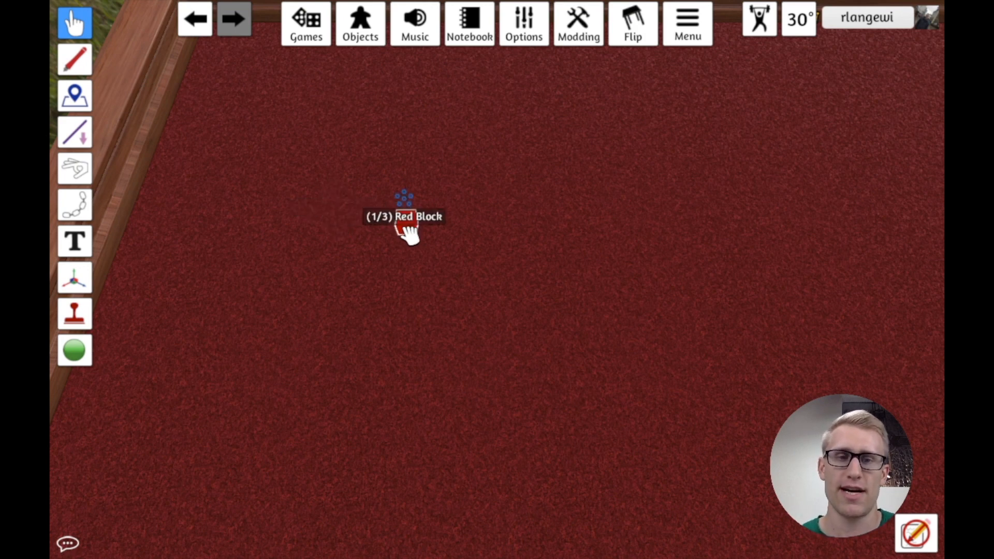
right_click(405, 216)
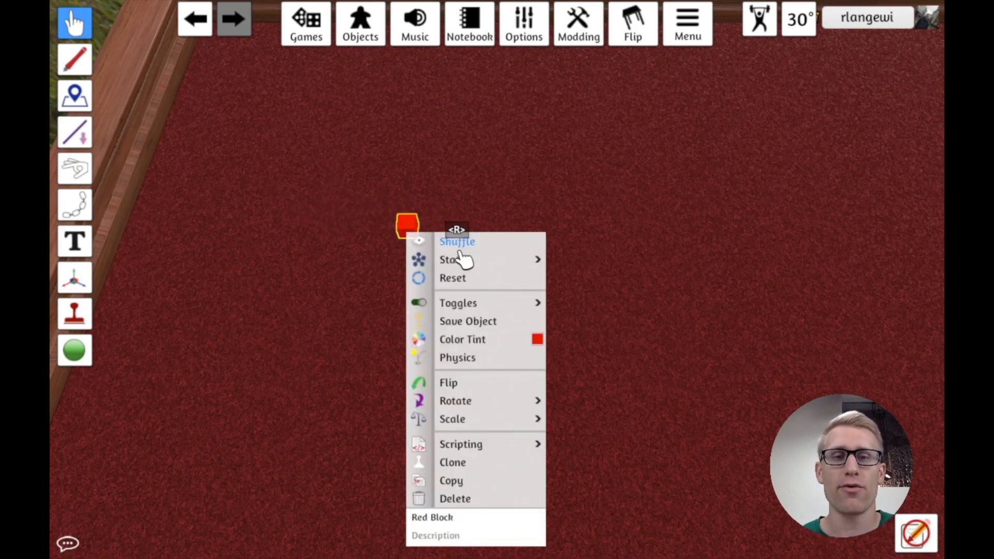
left_click(453, 259)
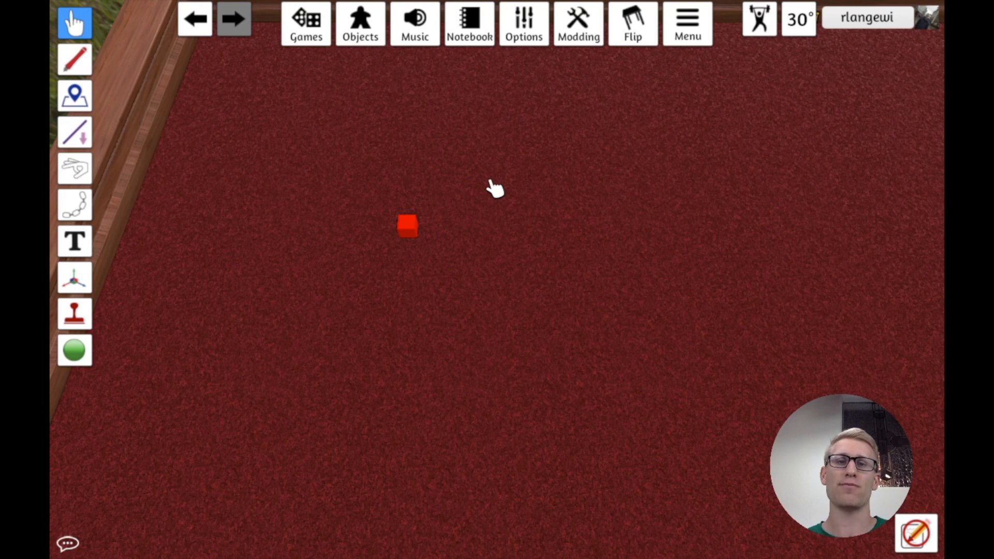
mouse_move(478, 247)
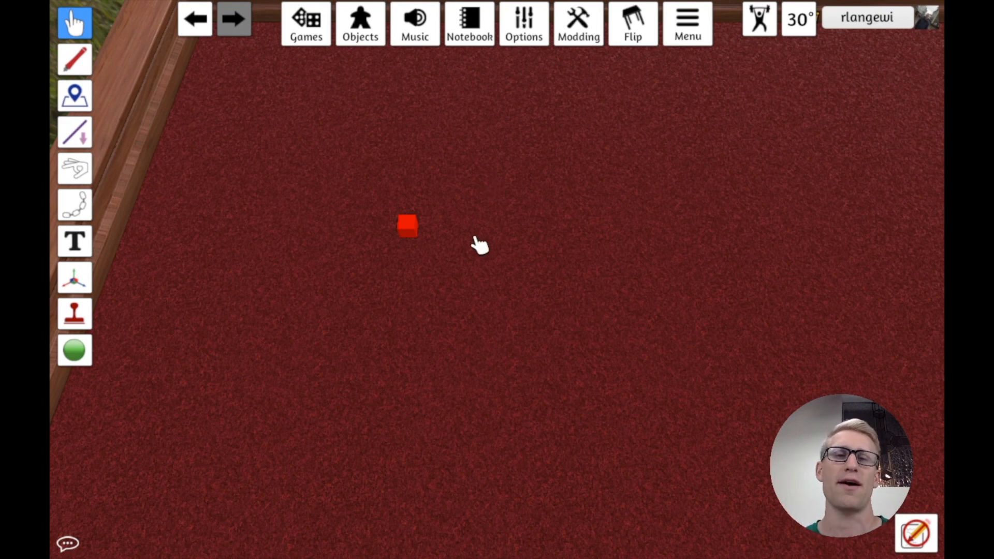
mouse_move(416, 224)
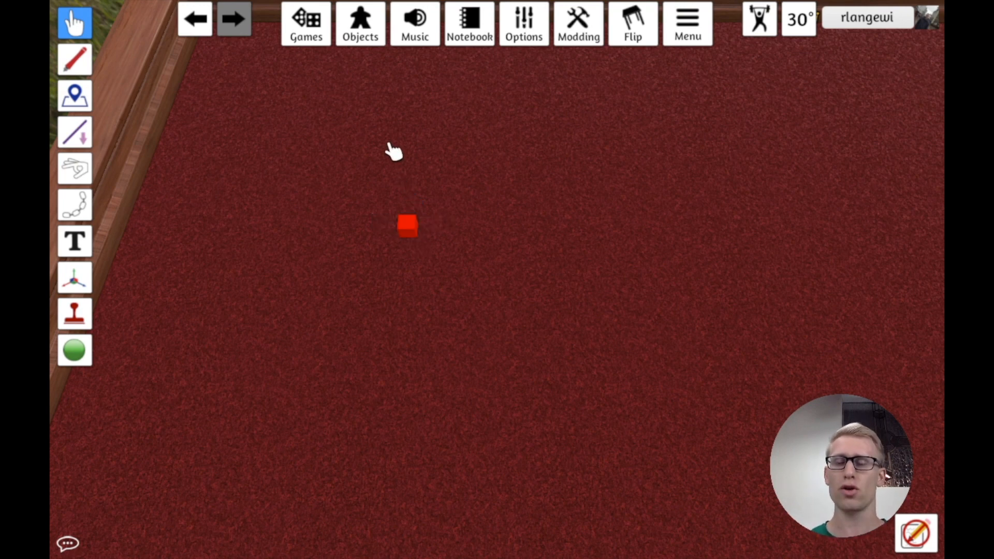
mouse_move(380, 76)
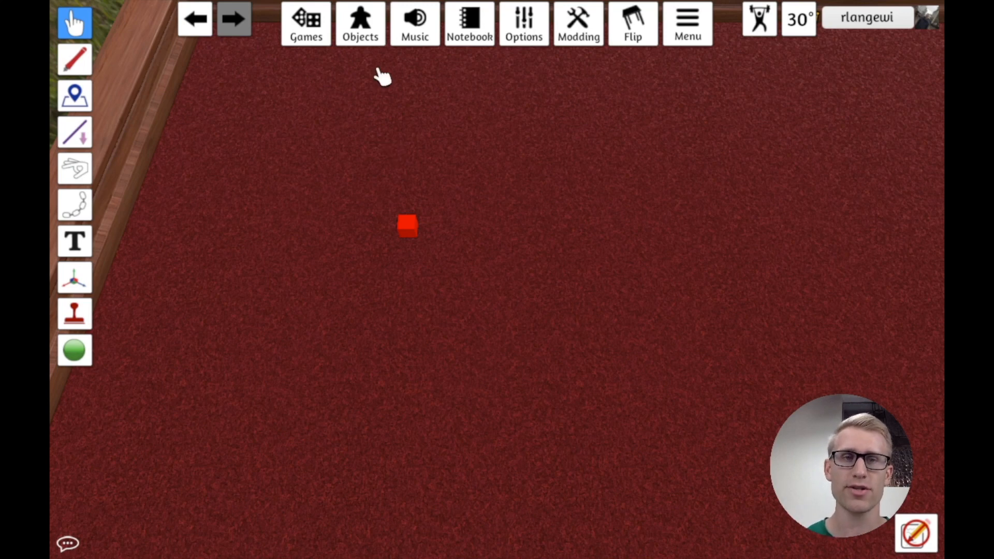
Browse to the Custom object types under Objects > Components.
left_click(361, 23)
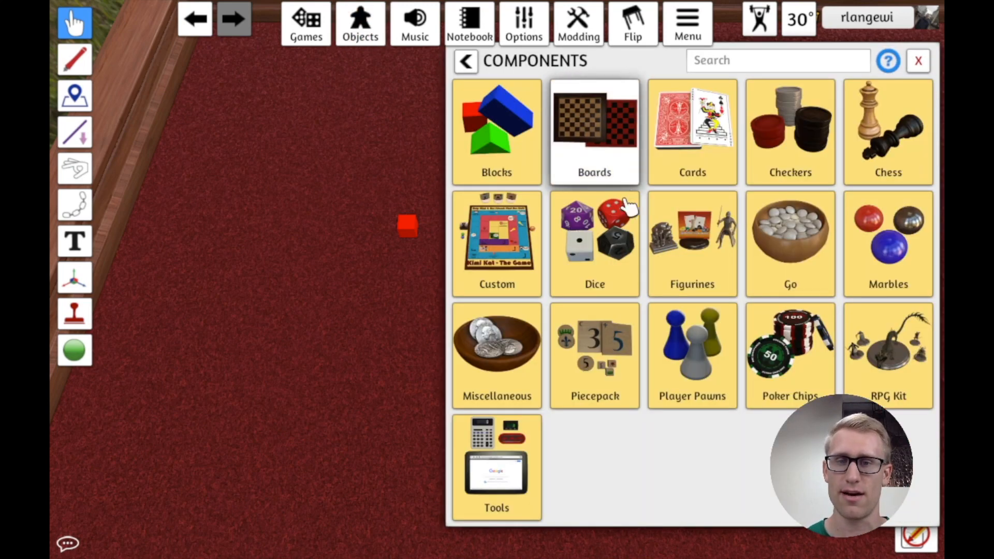
left_click(496, 242)
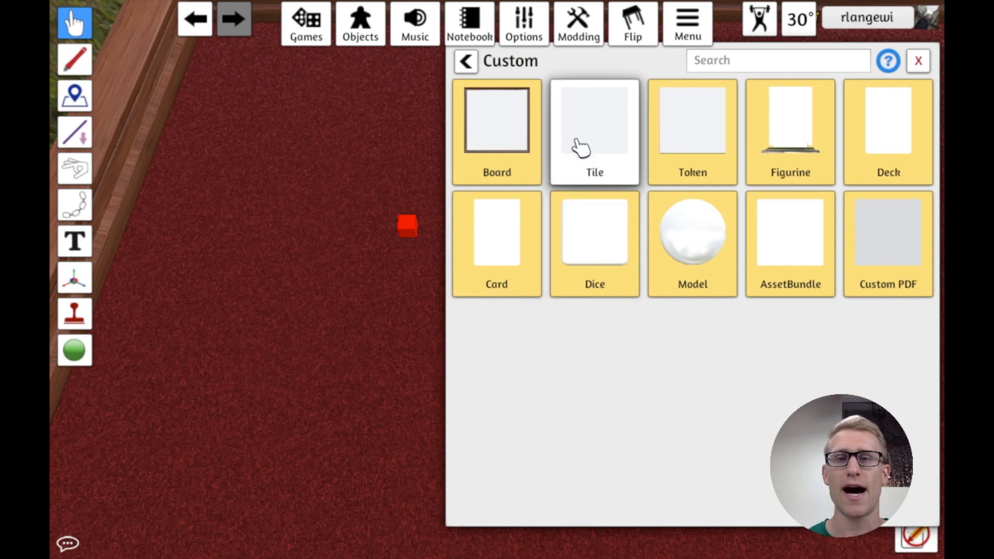
mouse_move(608, 138)
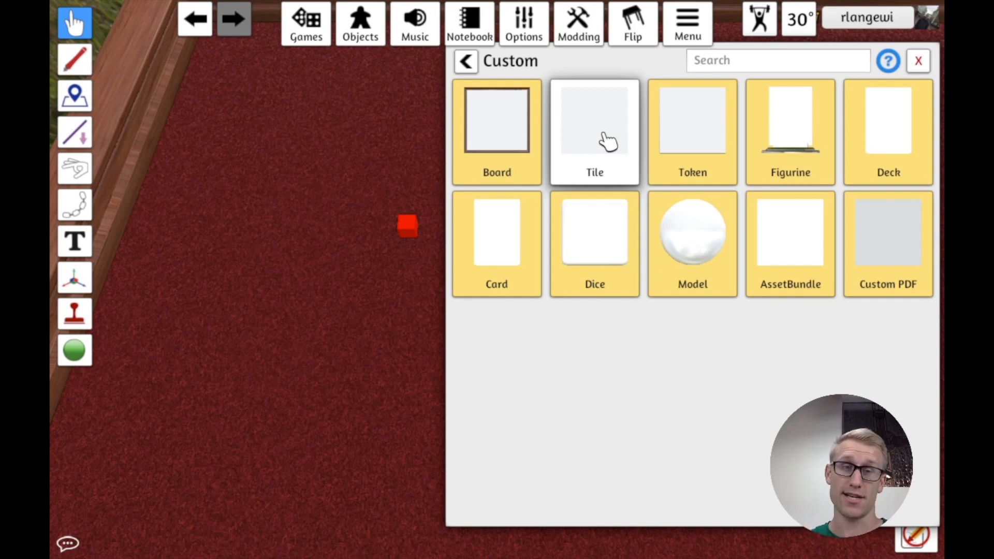
mouse_move(588, 151)
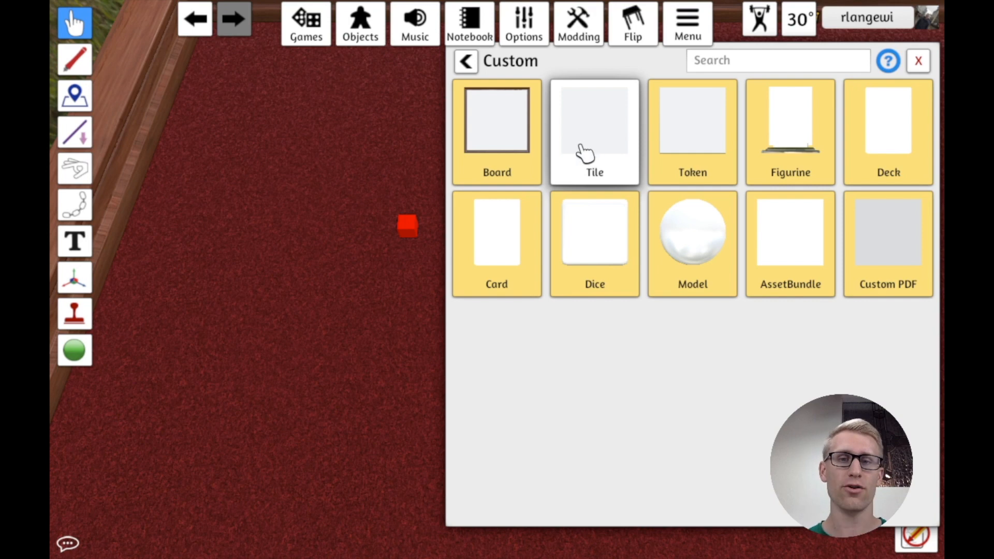
mouse_move(601, 159)
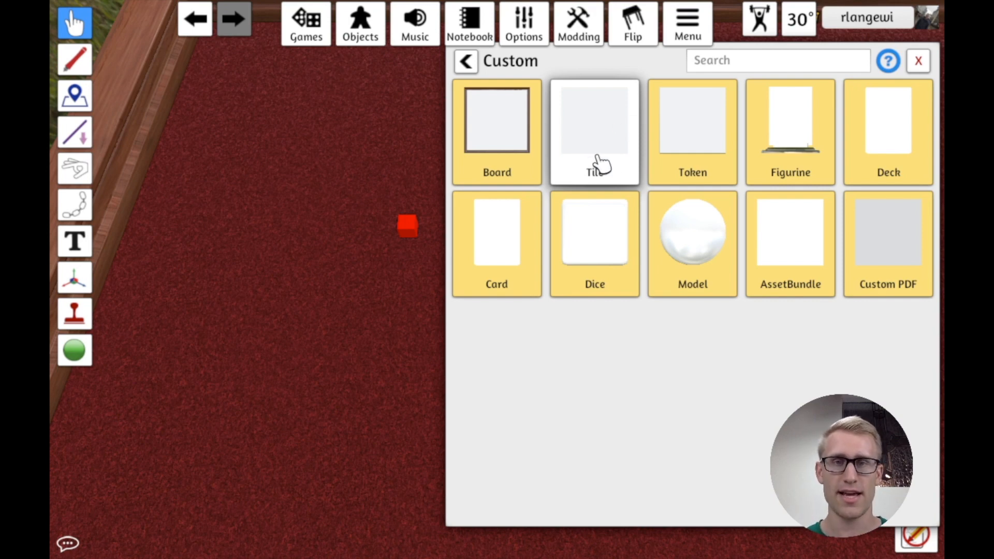
mouse_move(607, 145)
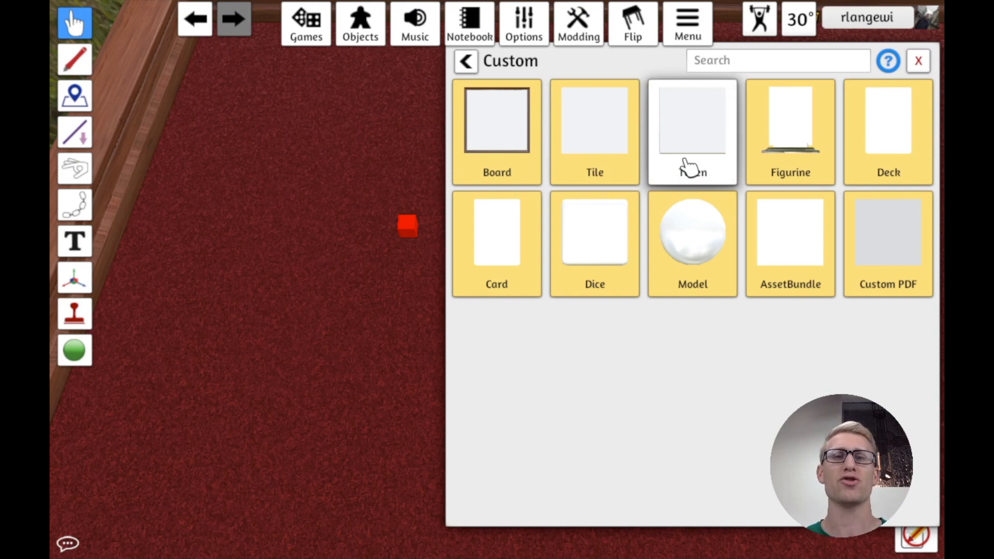
mouse_move(696, 148)
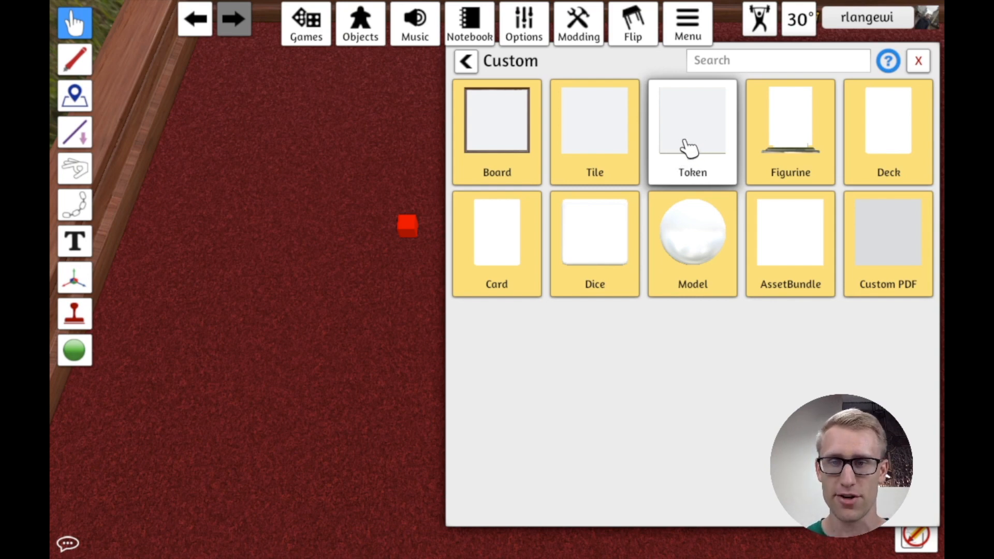
Import a custom Token using the blossom PNG from the Desktop as its image.
left_click(693, 121)
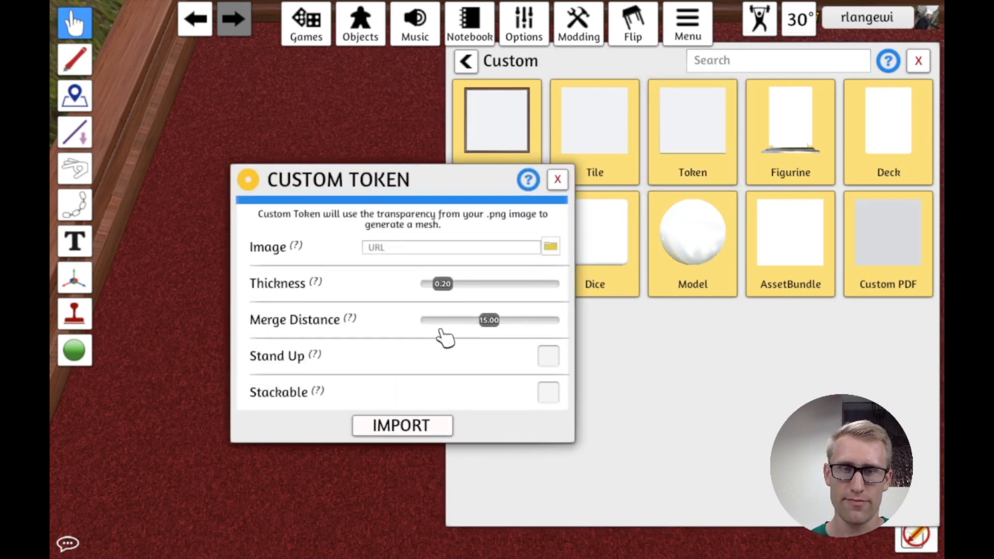
left_click(550, 246)
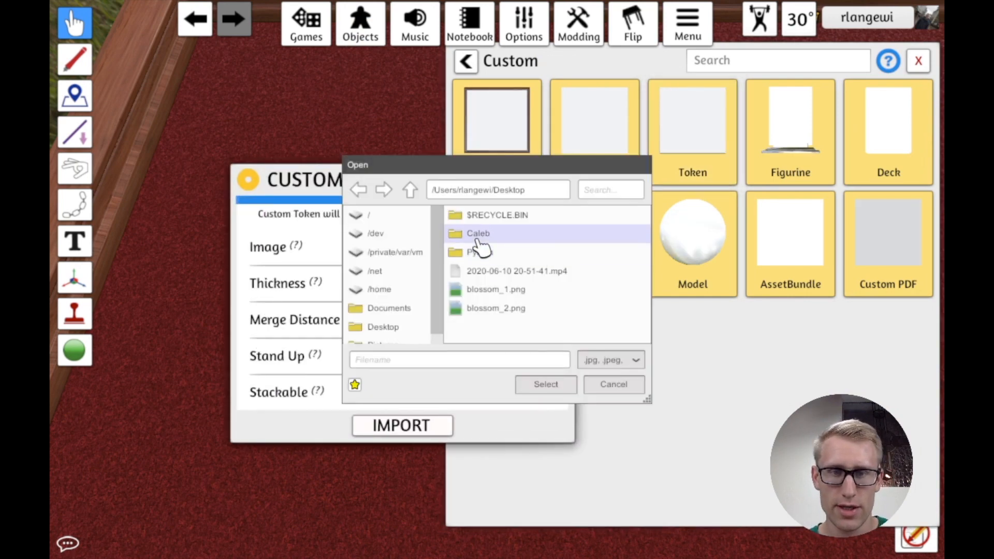
left_click(612, 384)
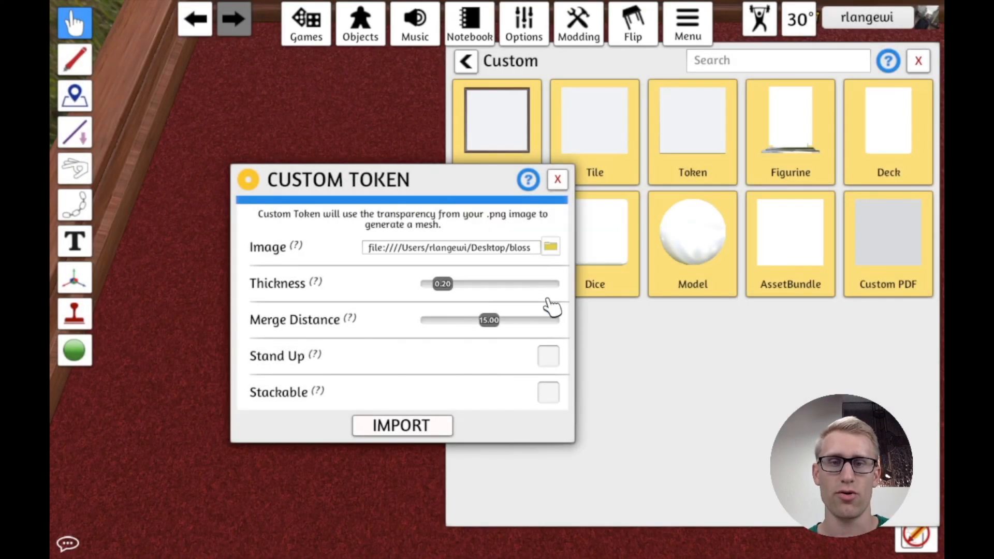
left_click(558, 179)
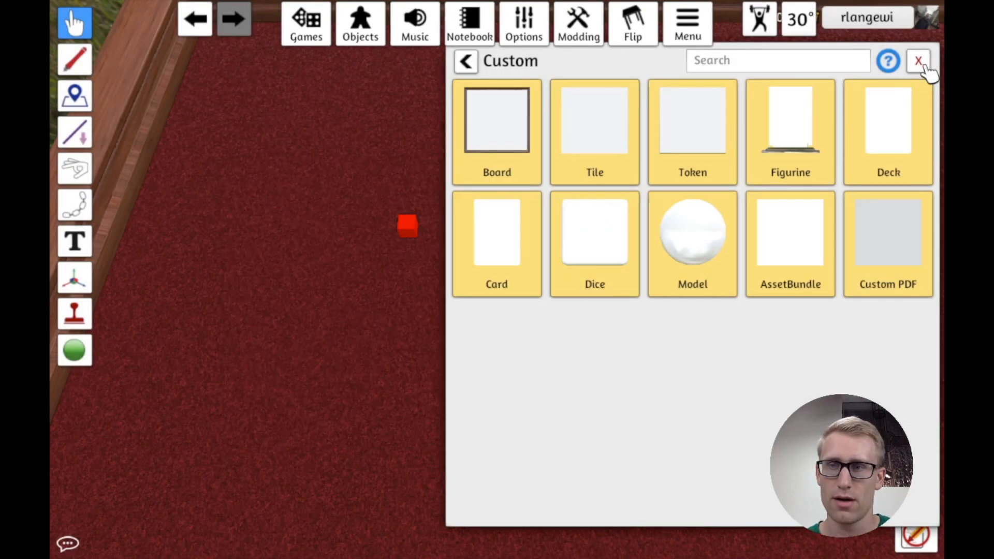
left_click(919, 61)
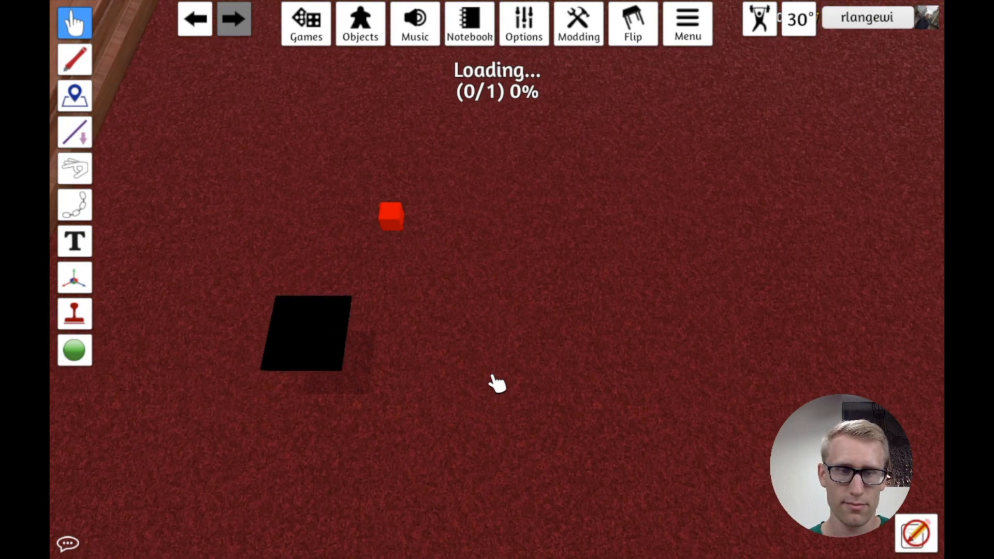
mouse_move(329, 368)
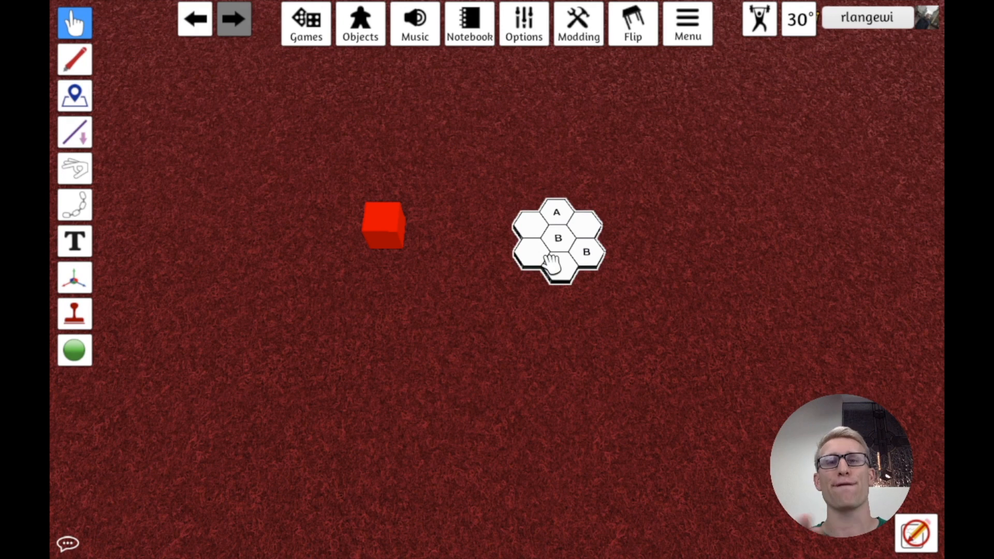
Reopen the components catalogue once the hex token has finished loading.
left_click(360, 24)
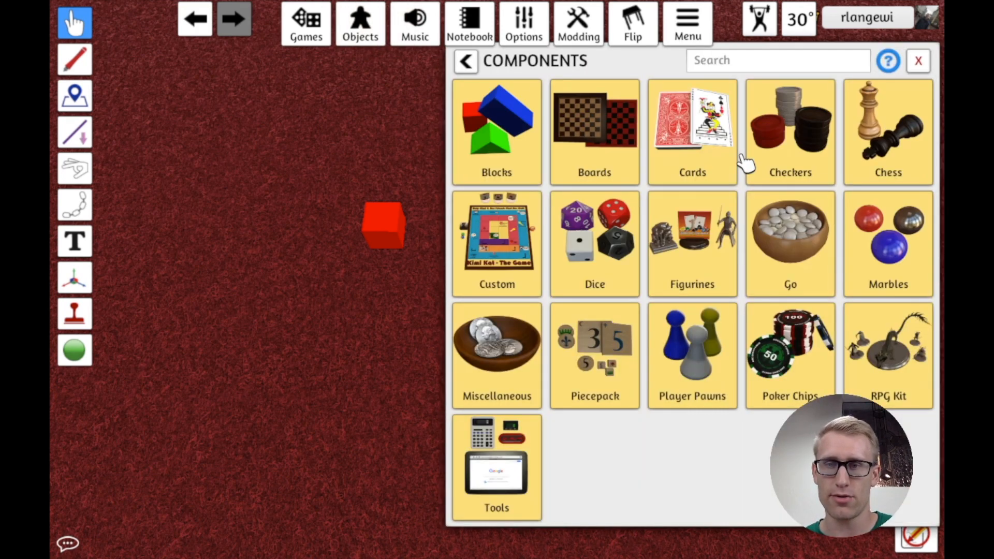
Spawn a second custom Token with A-only hex labels beside the A/B token.
left_click(496, 242)
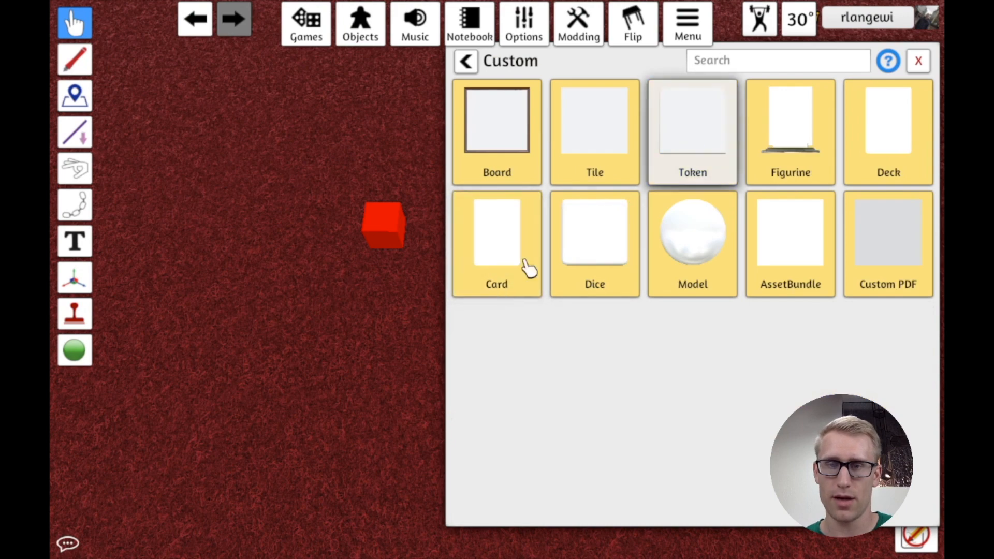
left_click(693, 132)
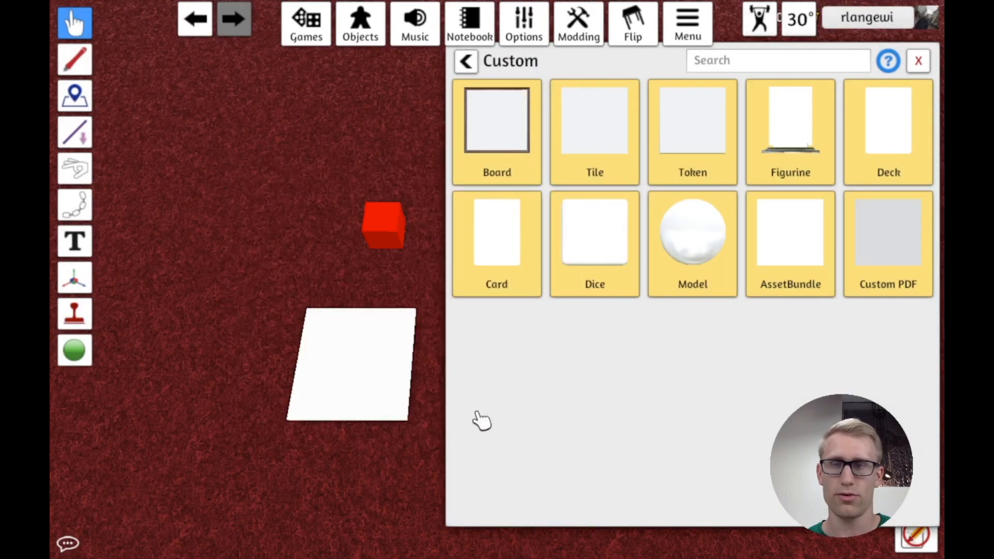
left_click(917, 60)
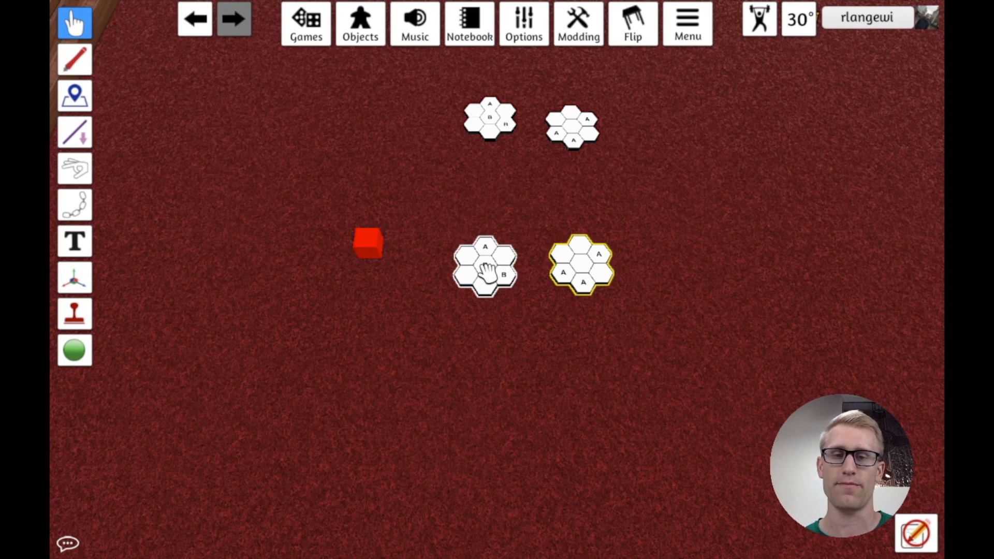
Merge the A and B hex tokens into a two-state token and leave it on the A face.
right_click(484, 264)
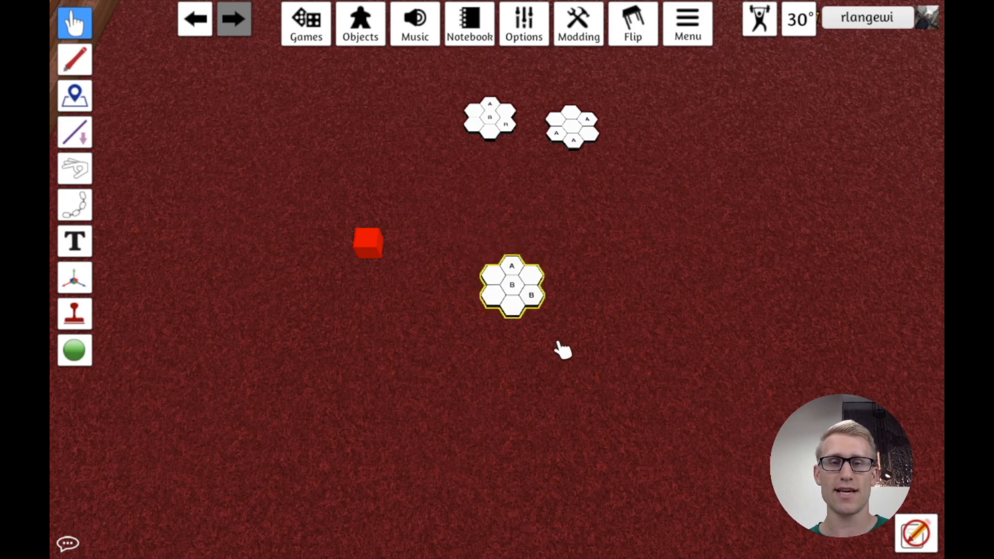
mouse_move(495, 295)
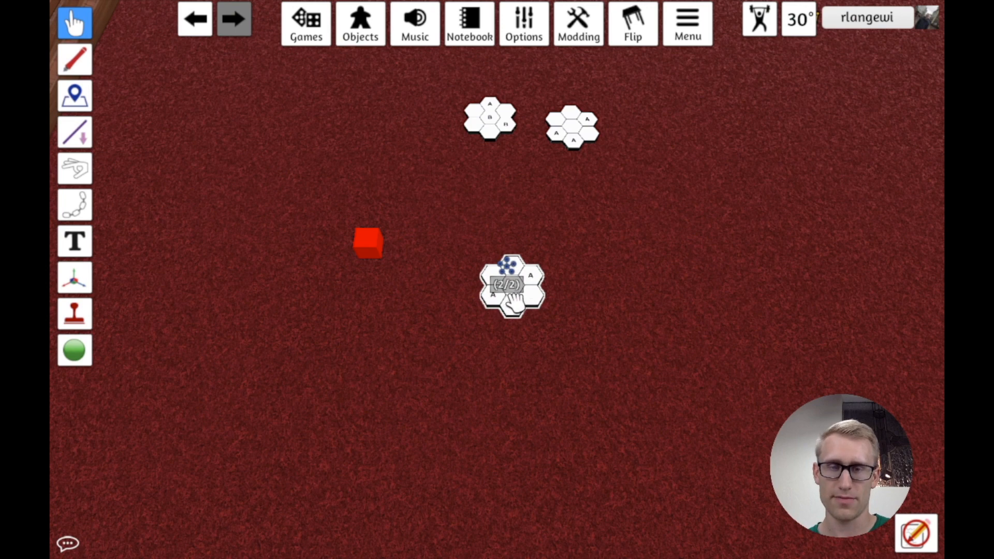
left_click(510, 285)
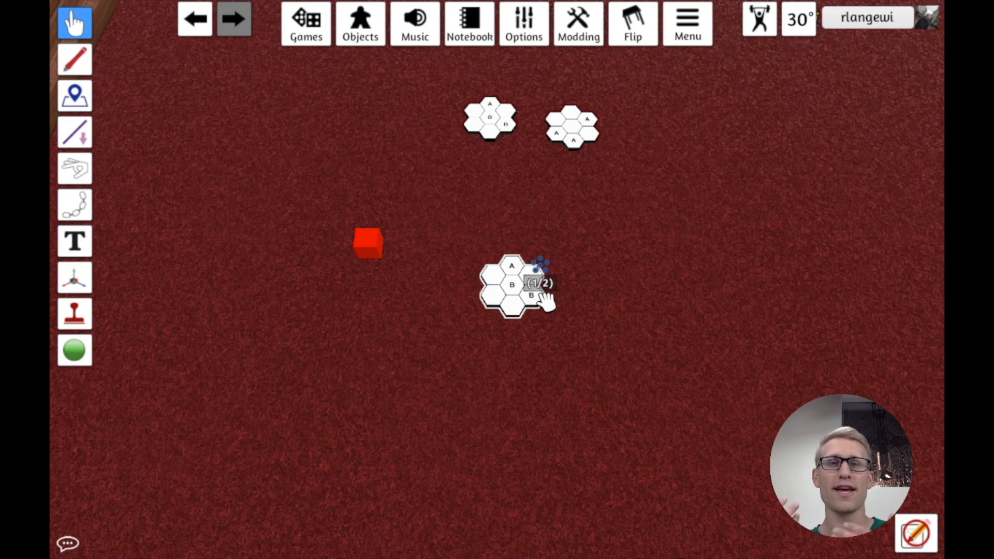
left_click(513, 287)
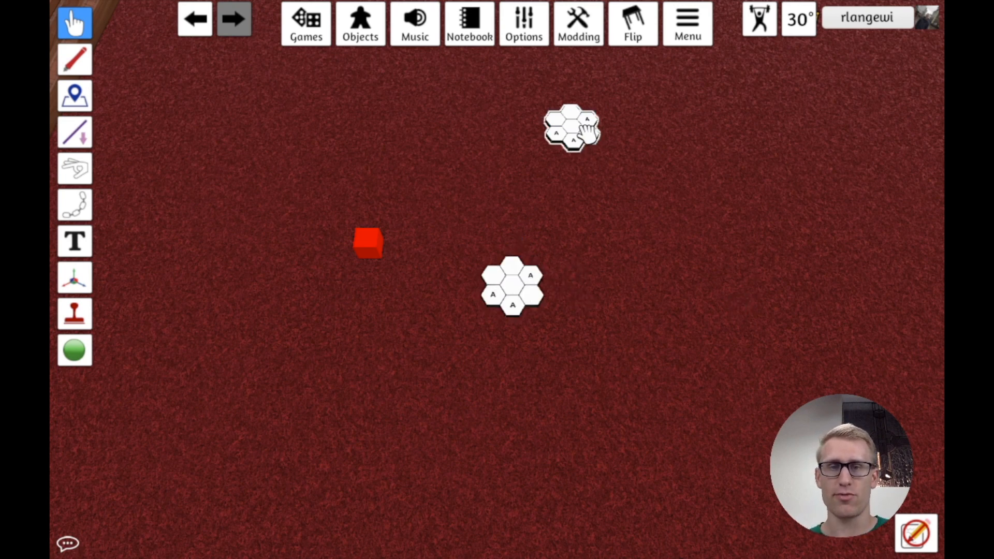
Toggle the combined token via its state indicator to the B-labelled state and let the image reload.
left_click(513, 286)
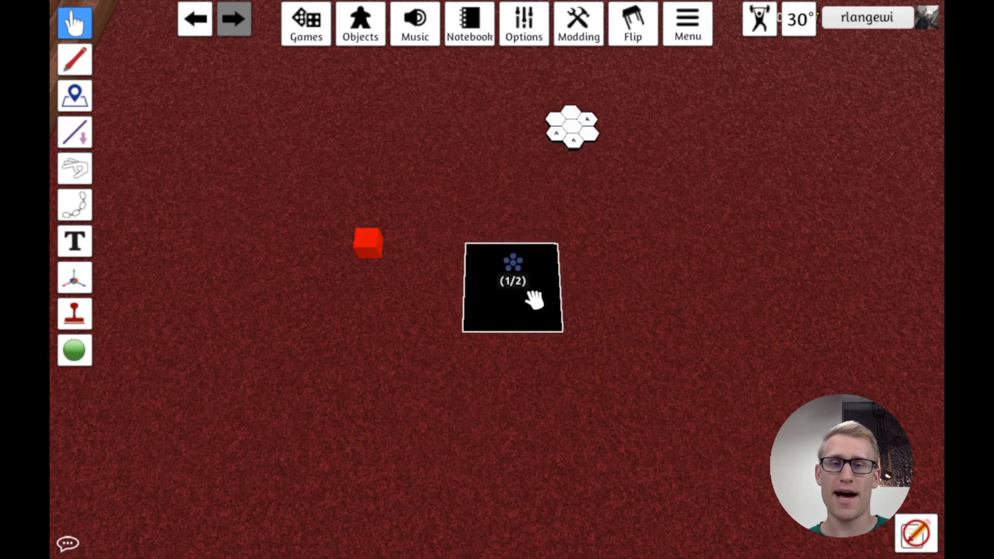
left_click(513, 287)
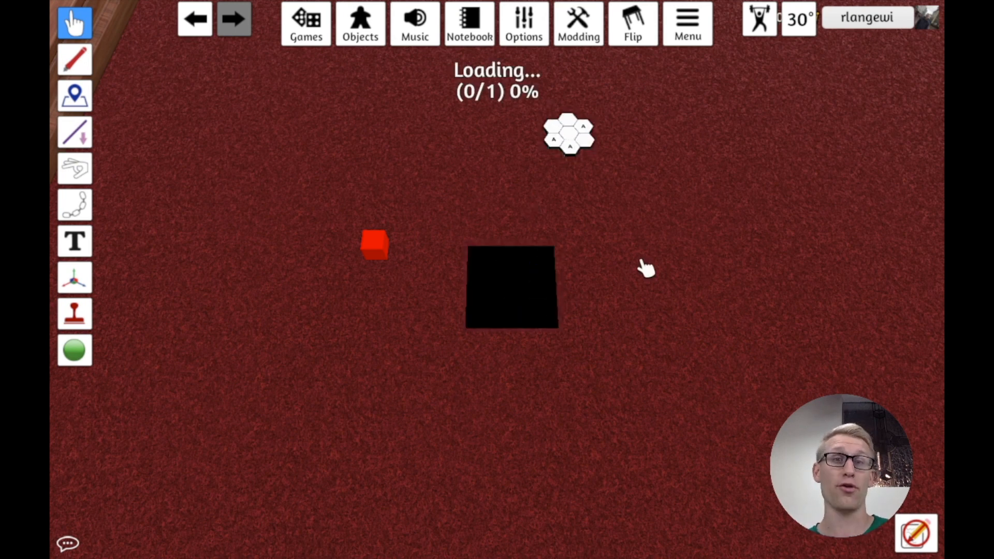
mouse_move(622, 326)
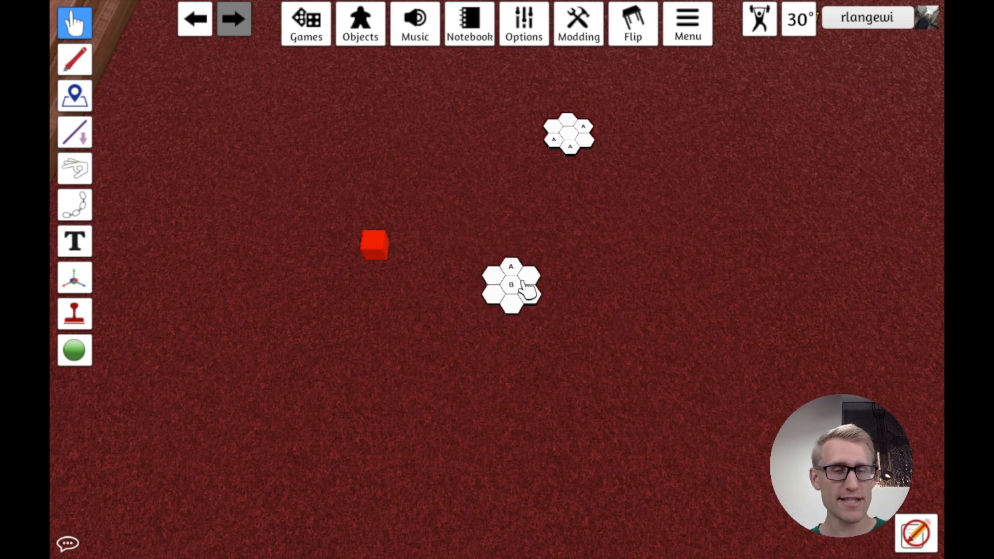
Move the spare A-only hex token to the table edge, keeping the combined token centred.
left_click(510, 286)
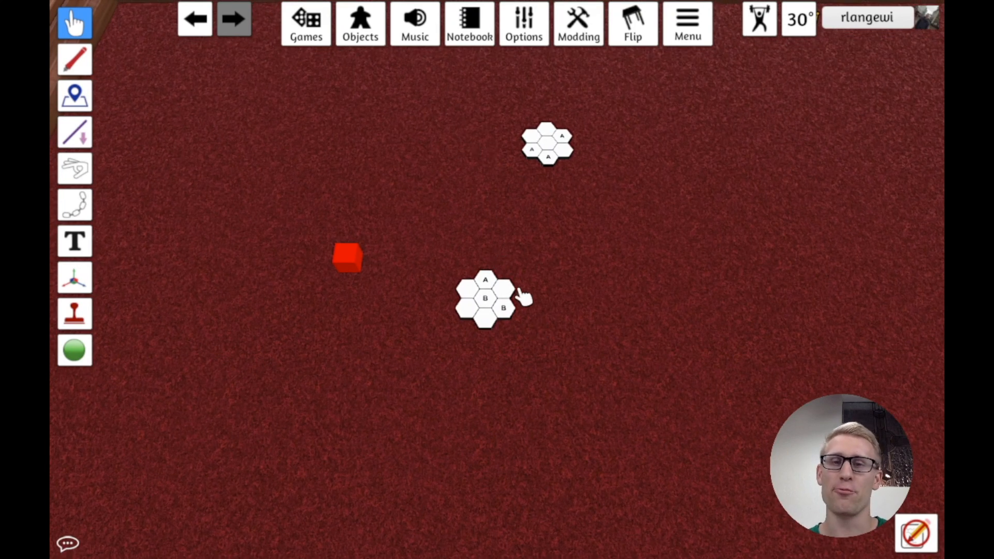
mouse_move(542, 225)
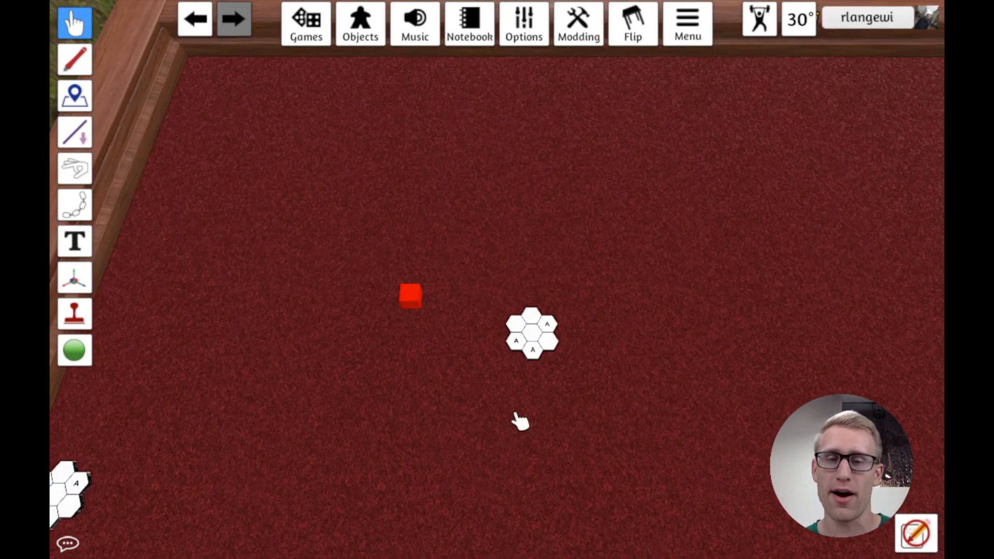
mouse_move(475, 416)
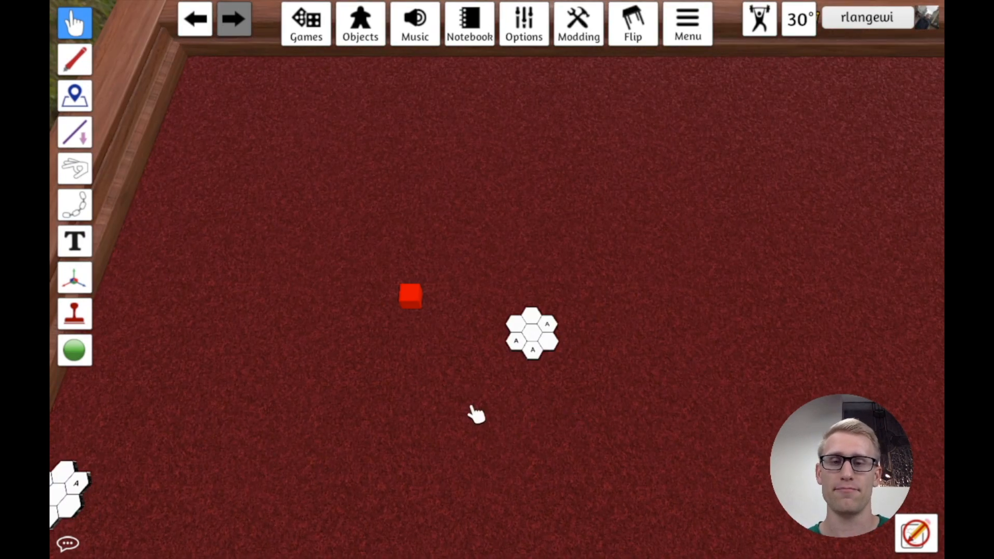
mouse_move(132, 406)
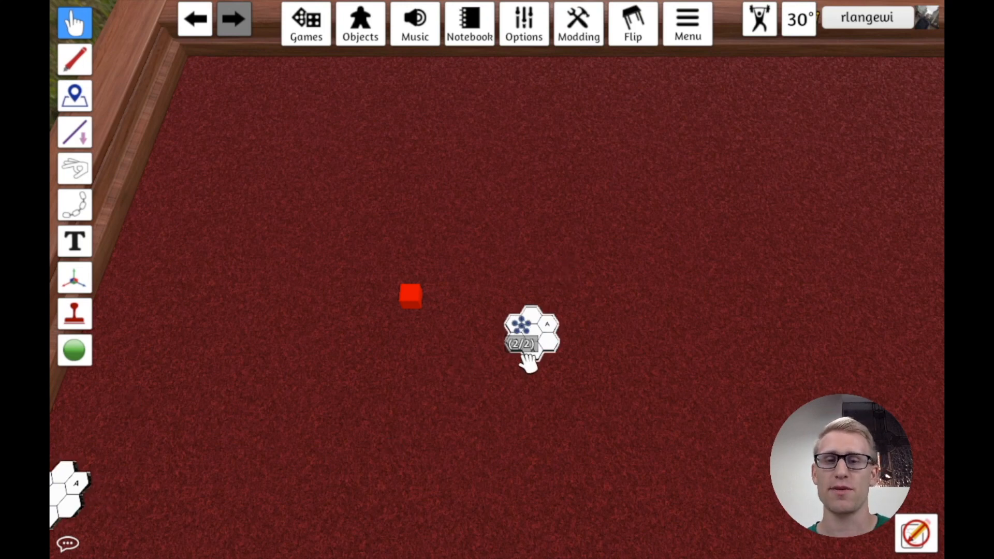
Toggle the central combined token's state indicator so it begins reloading its B face.
left_click(523, 335)
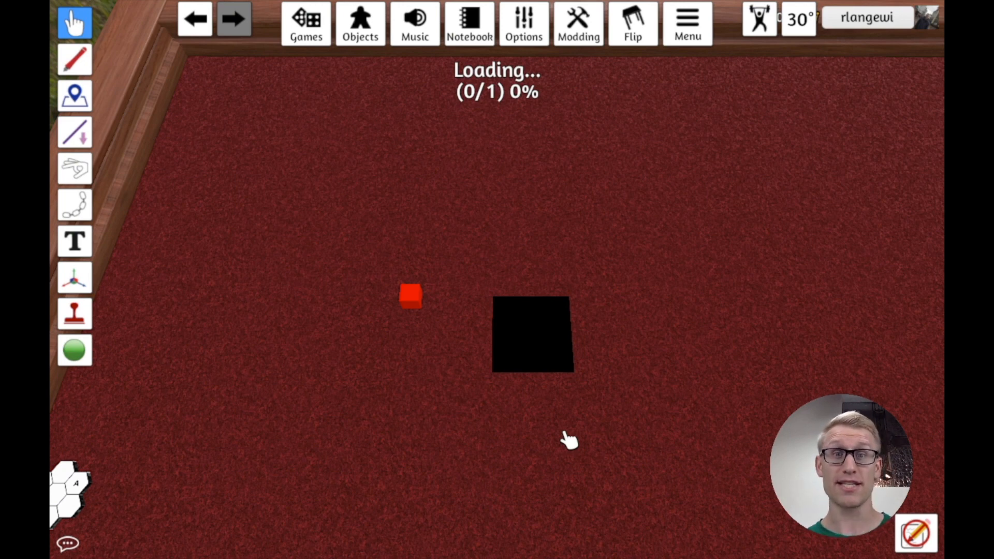
mouse_move(897, 194)
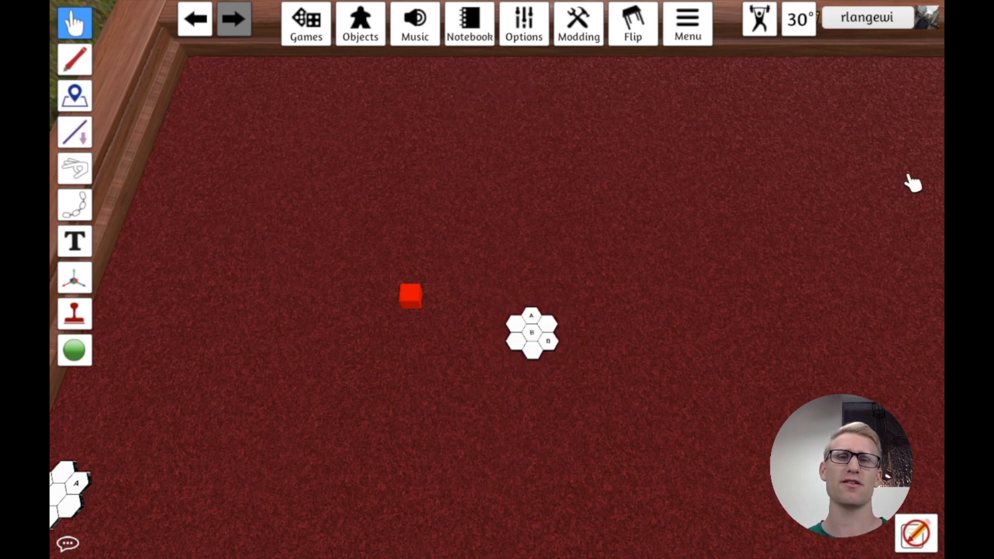
mouse_move(732, 277)
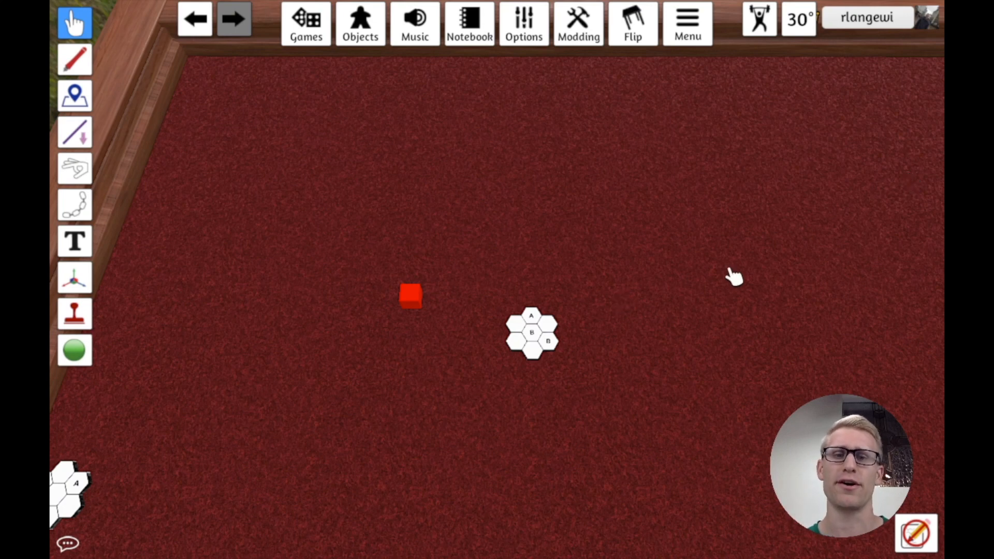
mouse_move(597, 280)
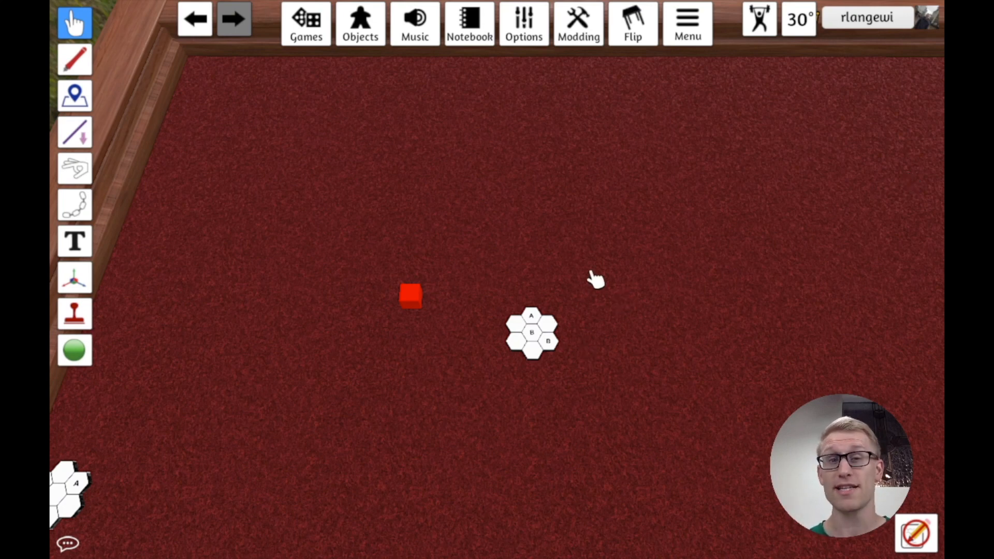